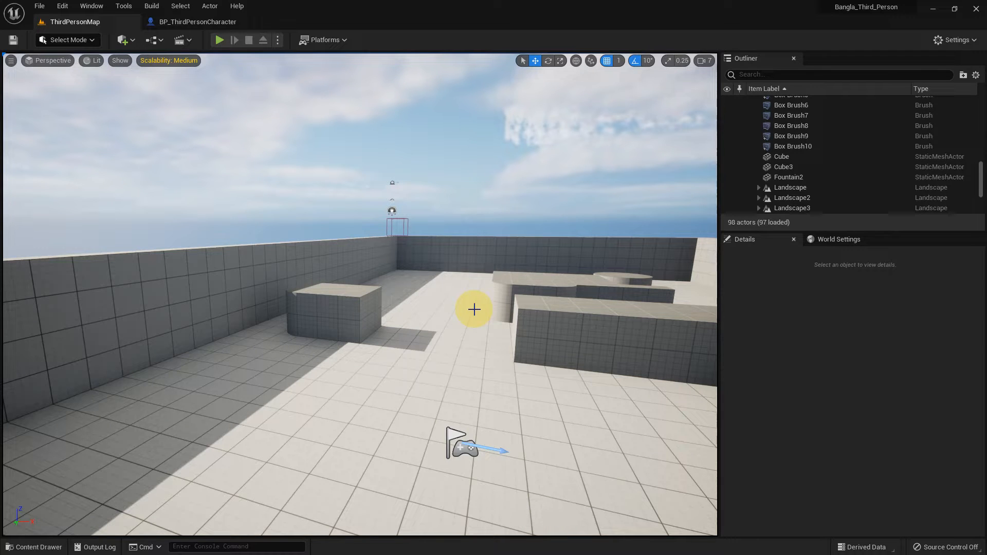
pyautogui.moveTo(140, 45)
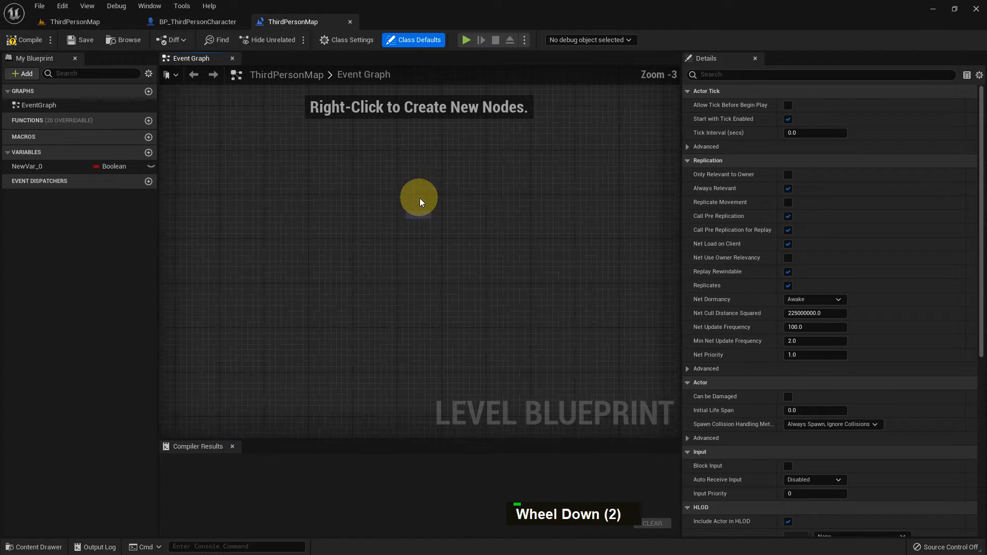
# Step: Replace NewVar_0 with a new variable named Check Boolean and compile the blueprint
pyautogui.press('Delete')
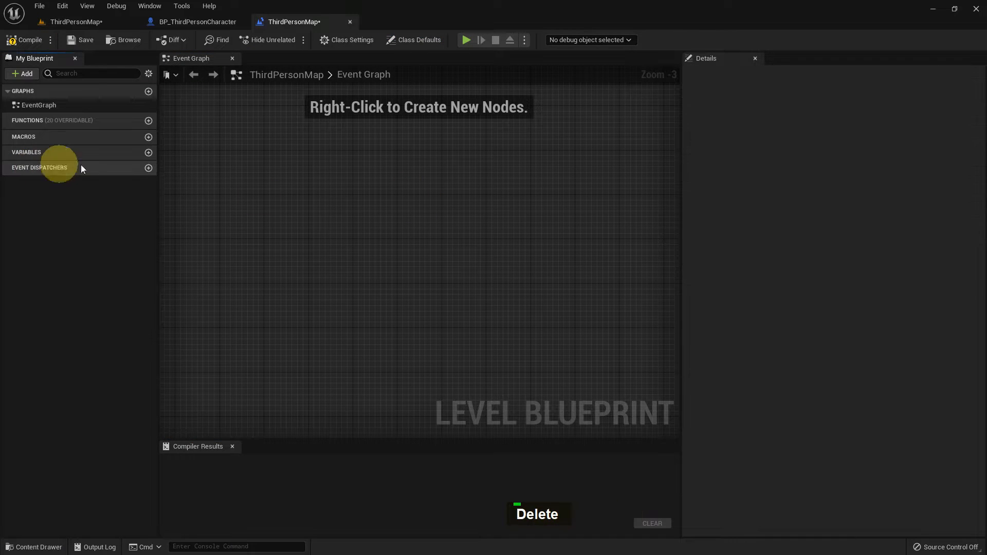
pyautogui.click(148, 152)
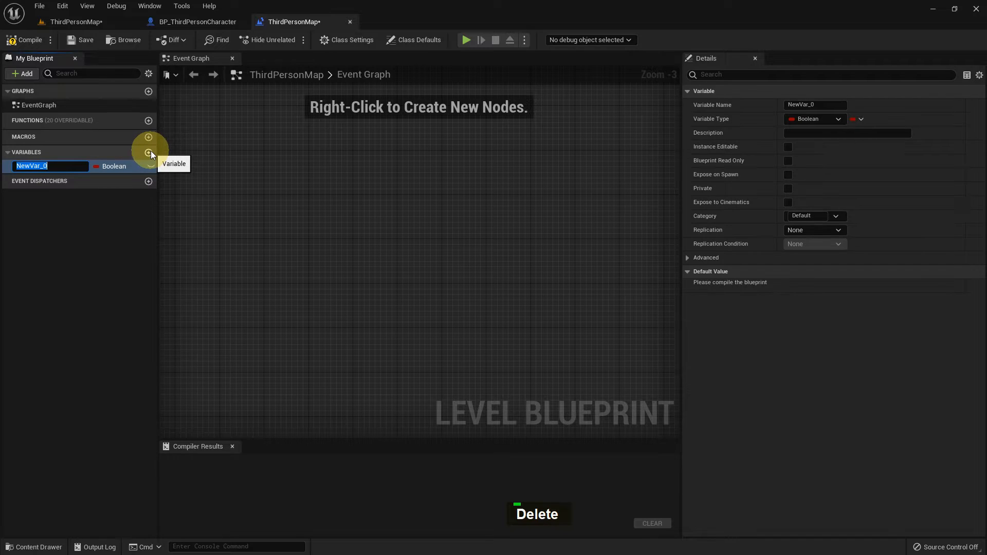
pyautogui.write('Check B')
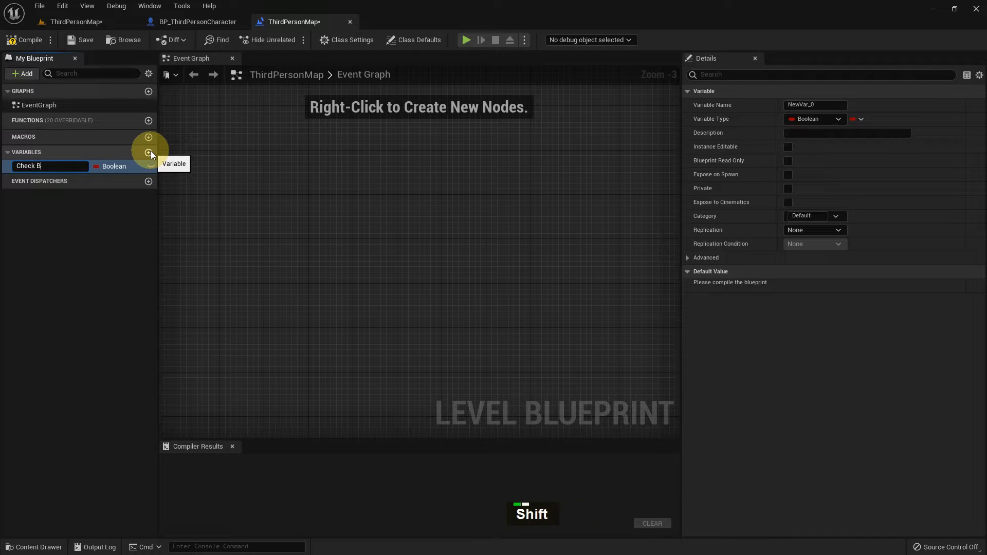
pyautogui.press('Return')
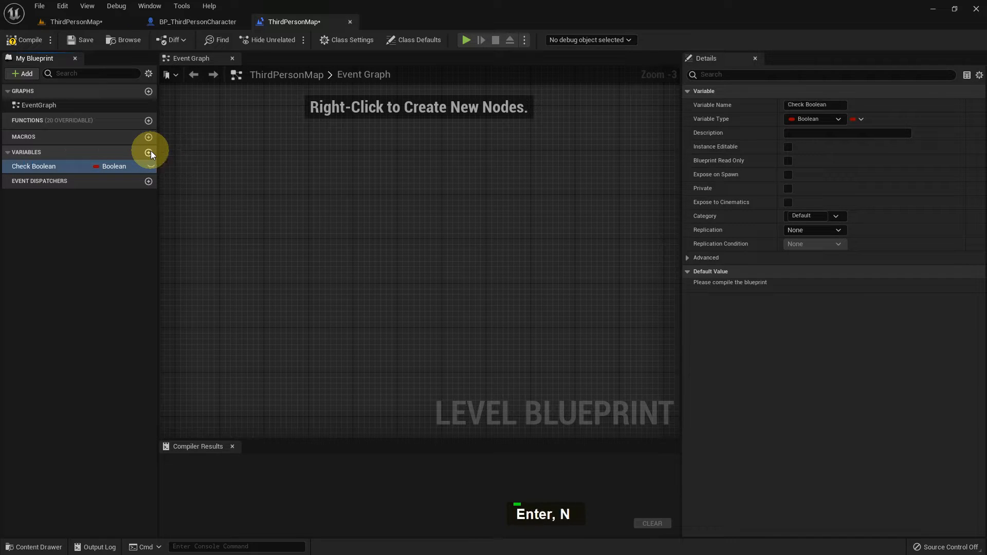
pyautogui.moveTo(319, 157)
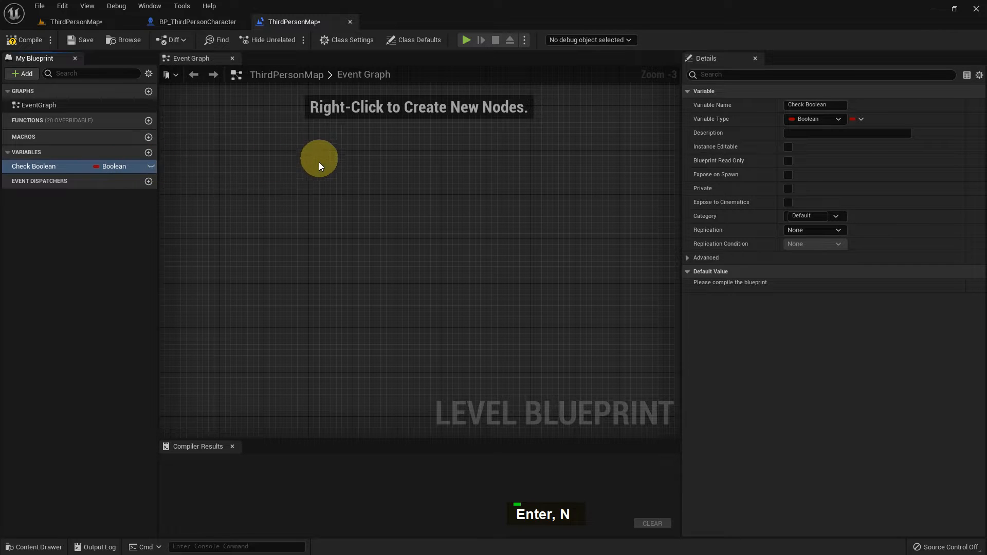
pyautogui.click(25, 40)
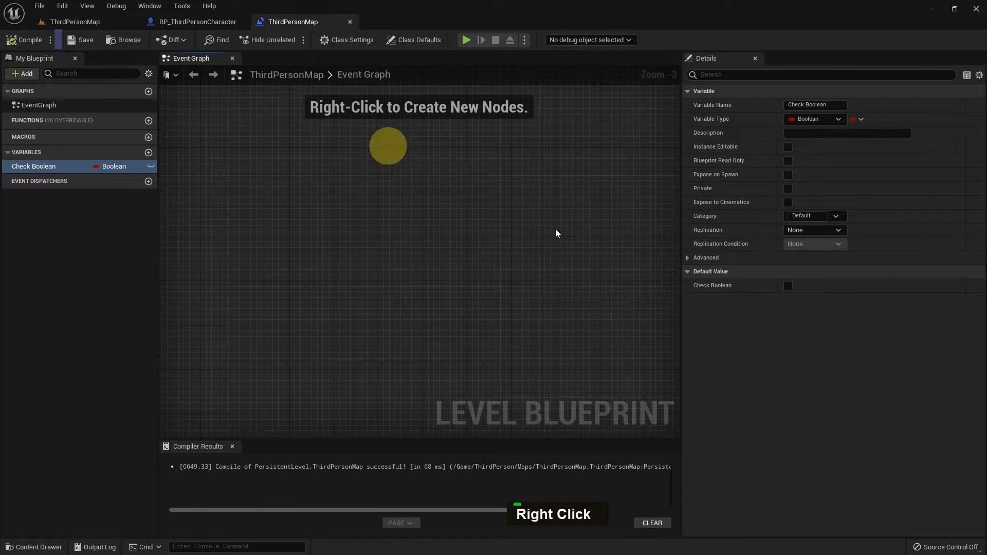
pyautogui.click(858, 118)
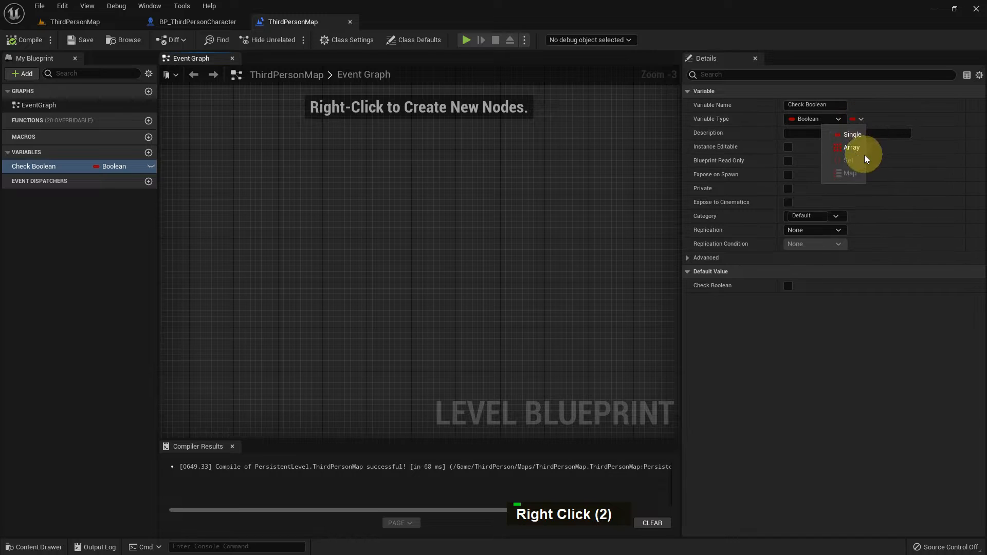
pyautogui.moveTo(389, 246)
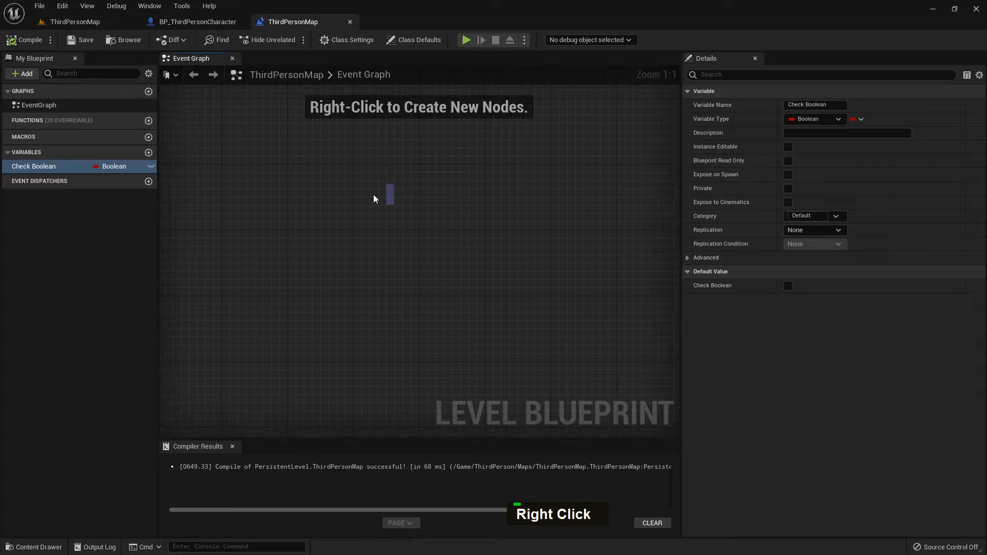
pyautogui.moveTo(113, 166)
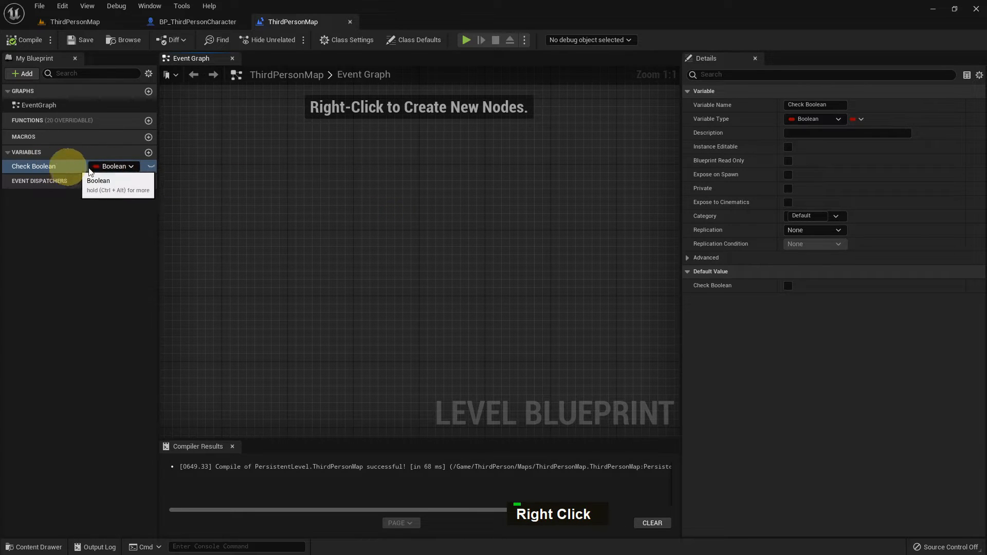
# Step: Add a Set Check Boolean node from the search, then drag in a Get node
pyautogui.rightClick(351, 203)
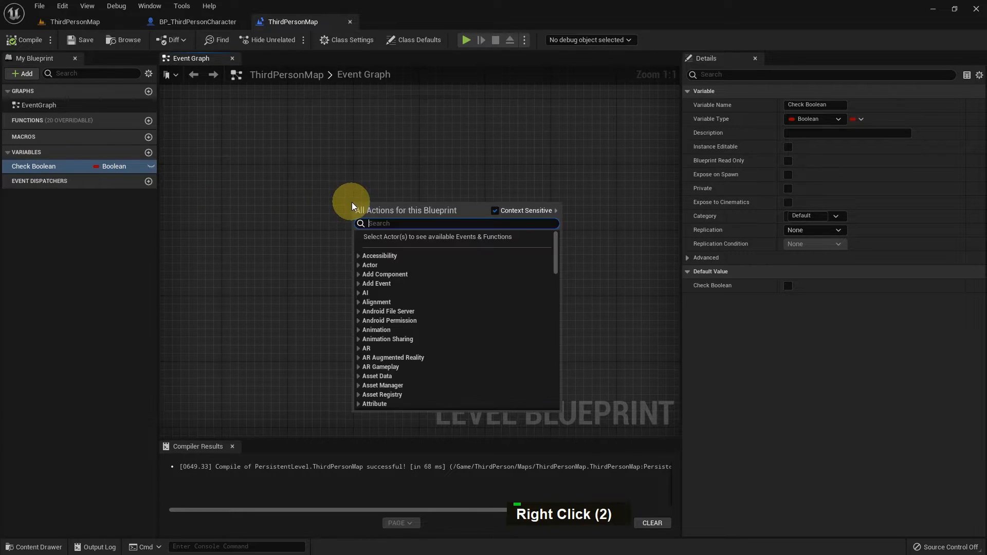
pyautogui.write('c')
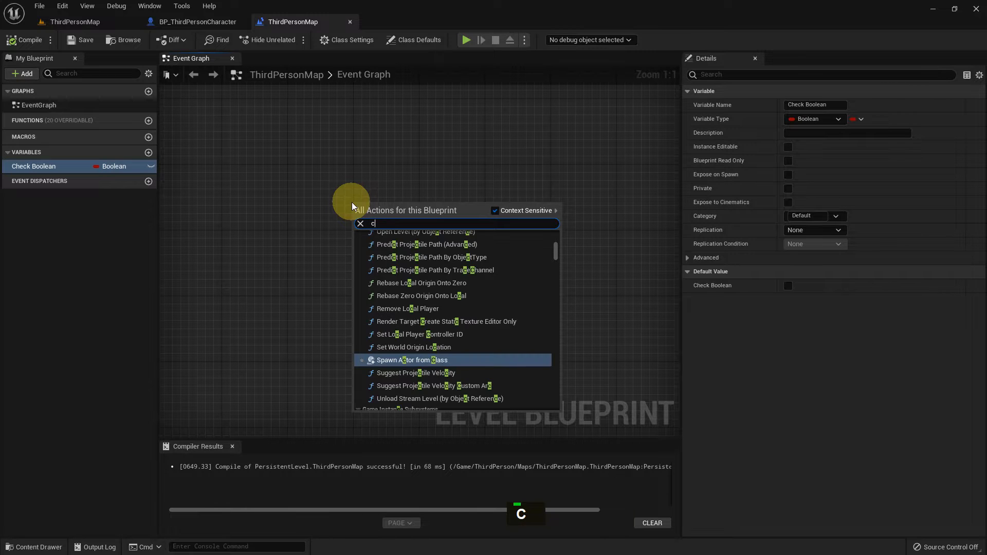
pyautogui.write('heck bo')
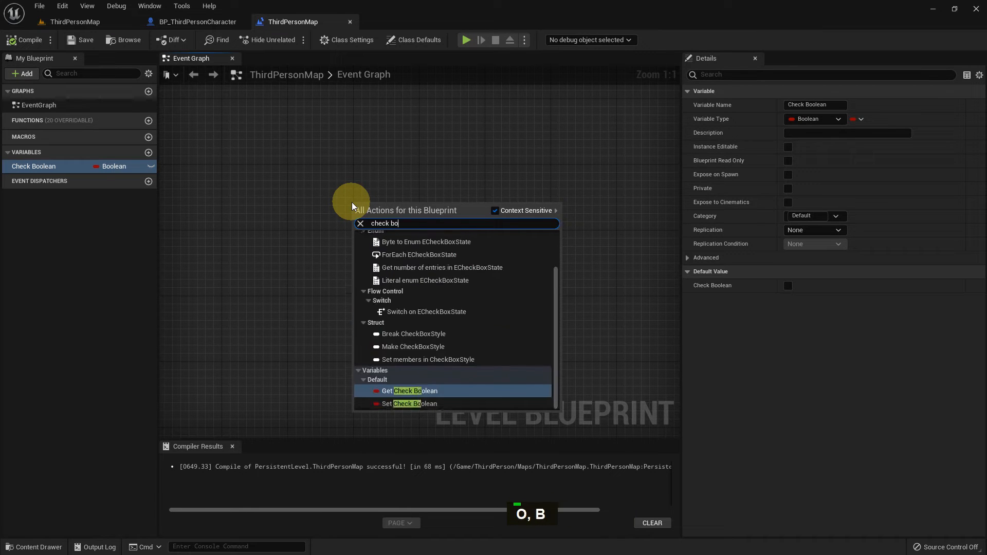
pyautogui.press('Backspace')
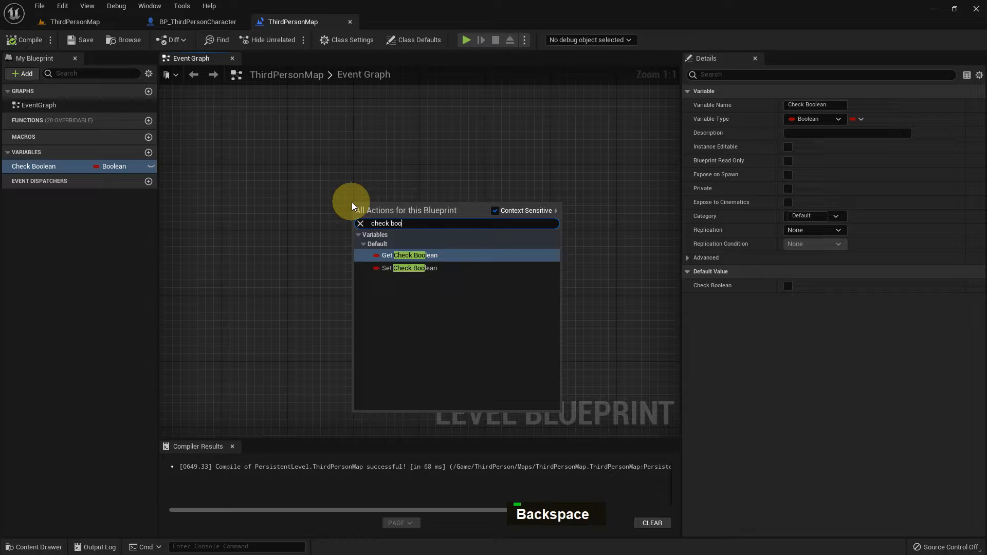
pyautogui.moveTo(432, 269)
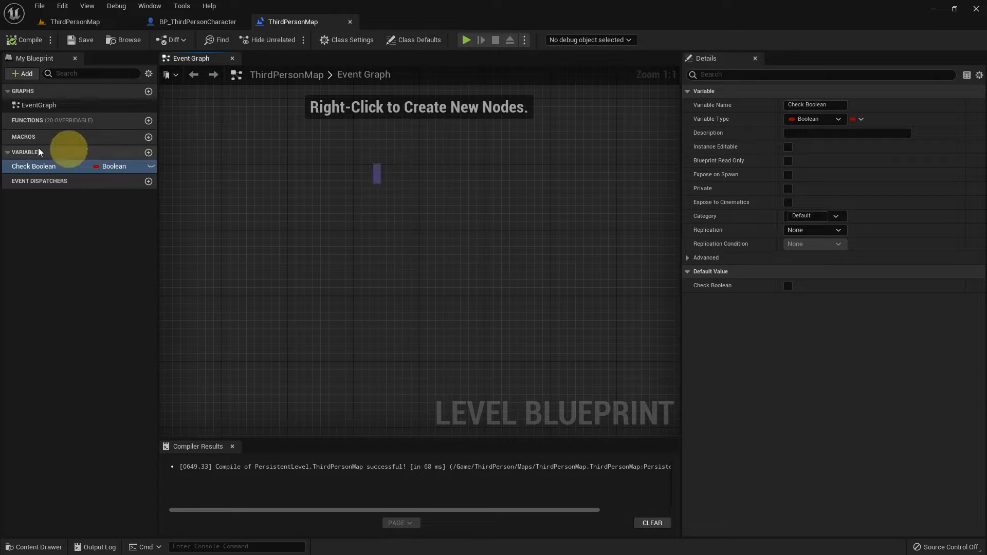
pyautogui.moveTo(33, 166); pyautogui.dragTo(353, 212)
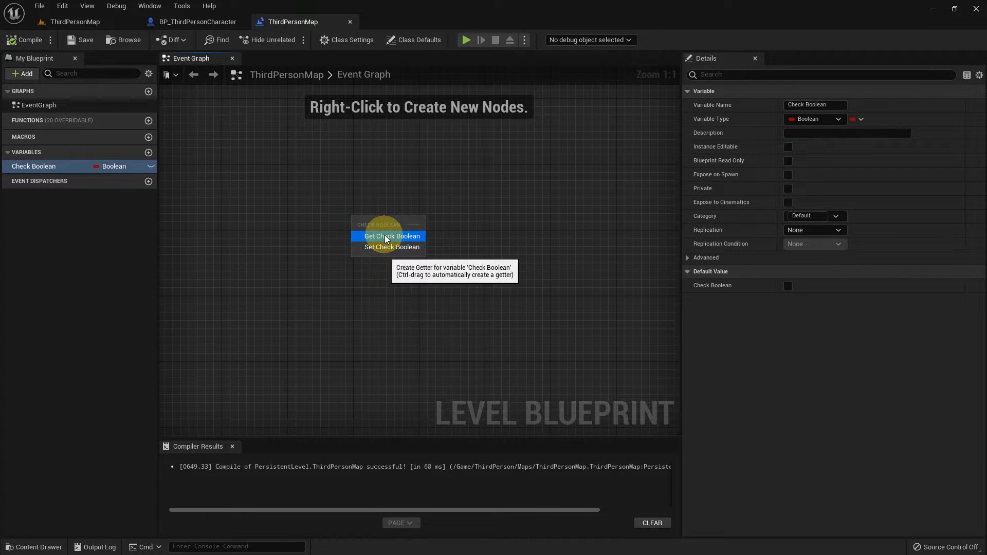
pyautogui.click(390, 235)
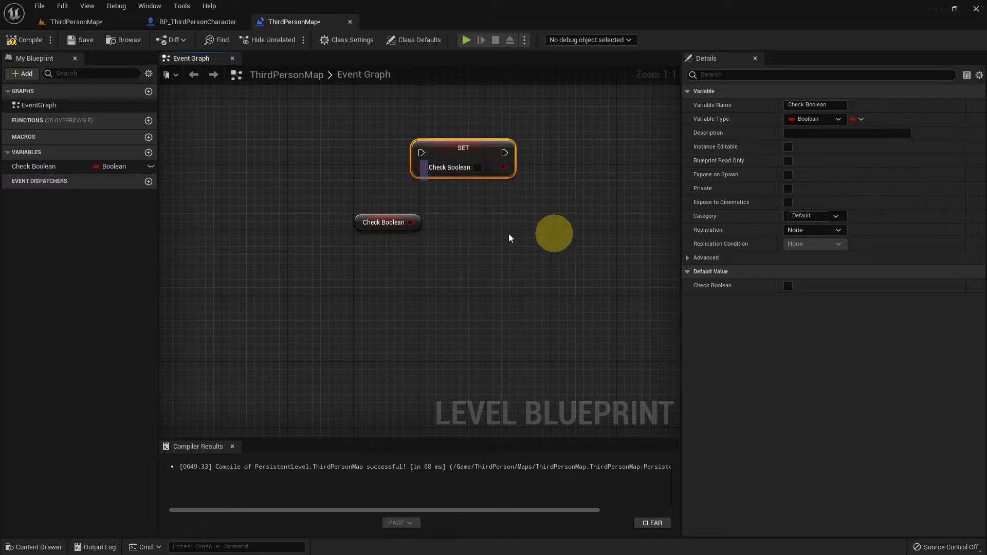
# Step: Tick the SET Check Boolean node's value to true and recompile
pyautogui.doubleClick(699, 259)
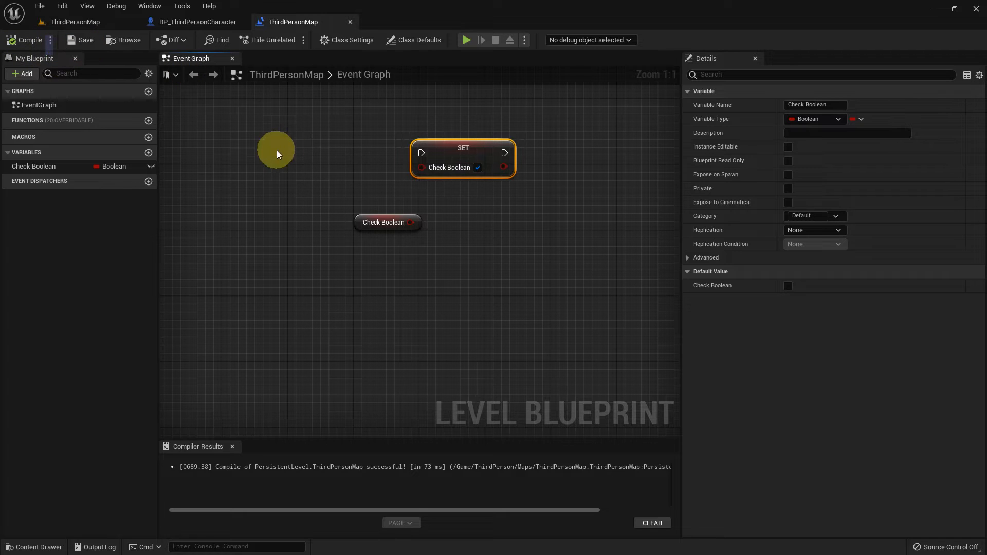
pyautogui.click(34, 166)
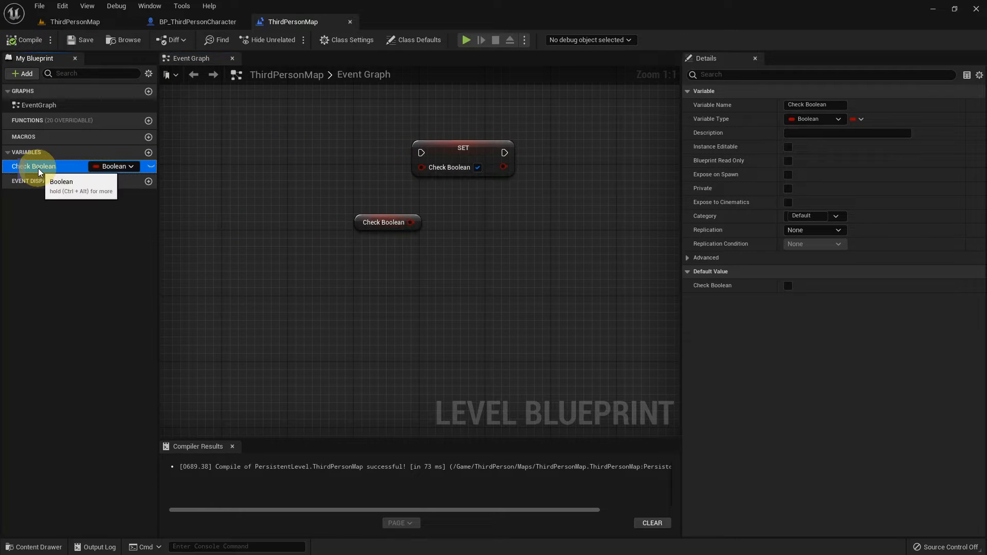
pyautogui.click(462, 158)
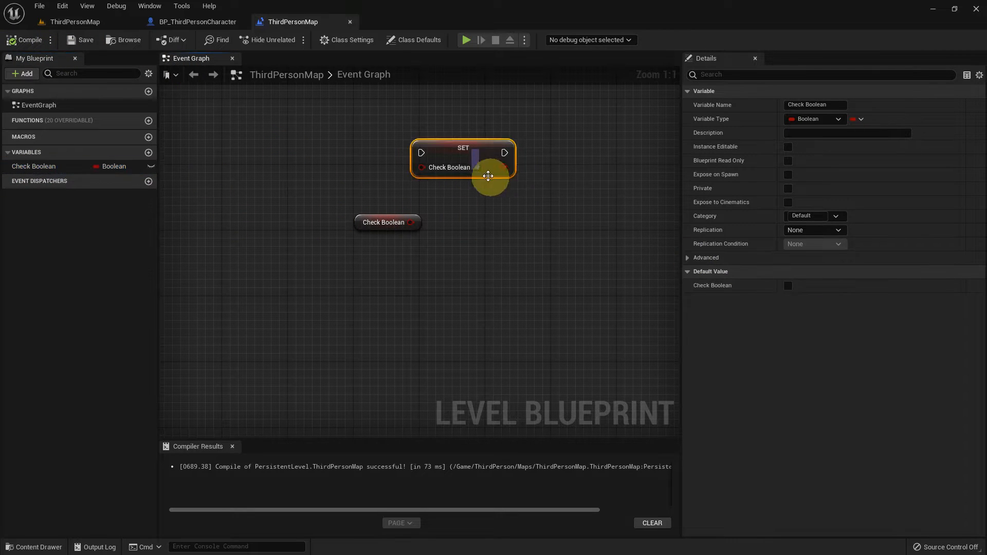
pyautogui.click(478, 167)
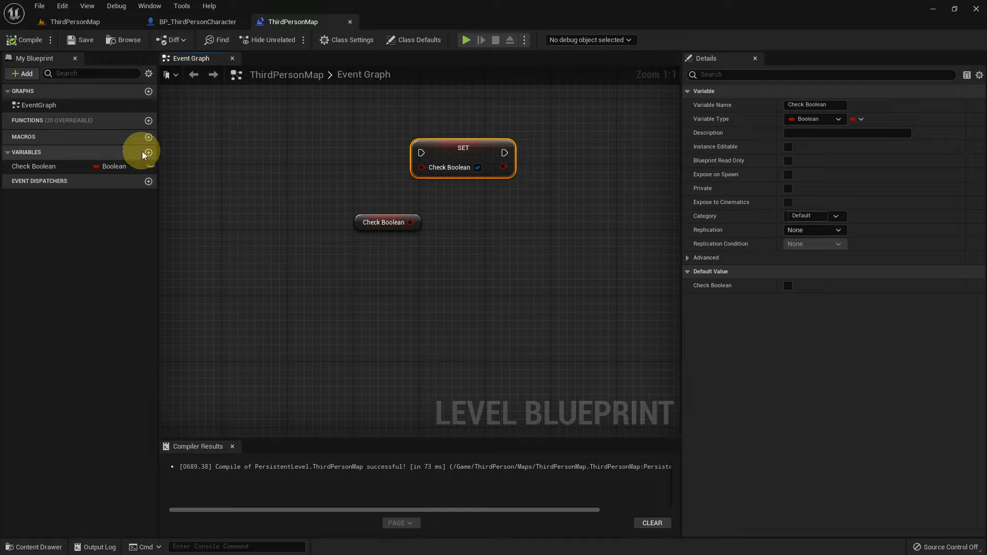
# Step: Add a second variable named Other and change its type to Integer
pyautogui.click(149, 152)
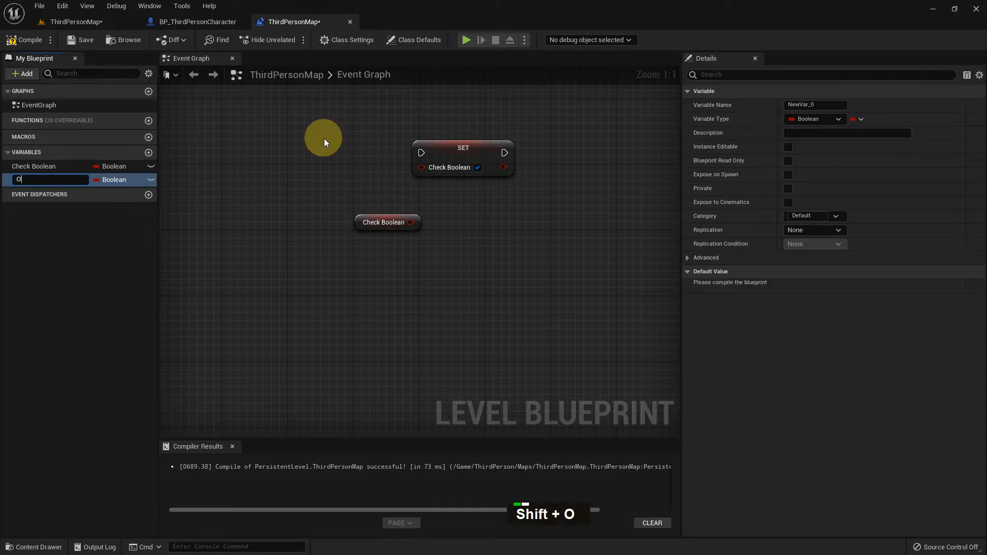
pyautogui.press('Return')
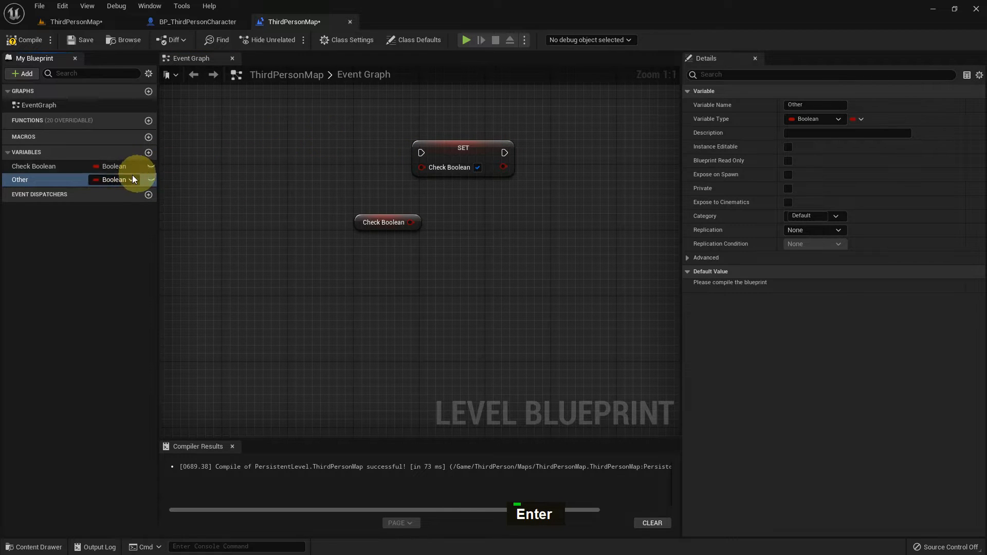
pyautogui.click(150, 180)
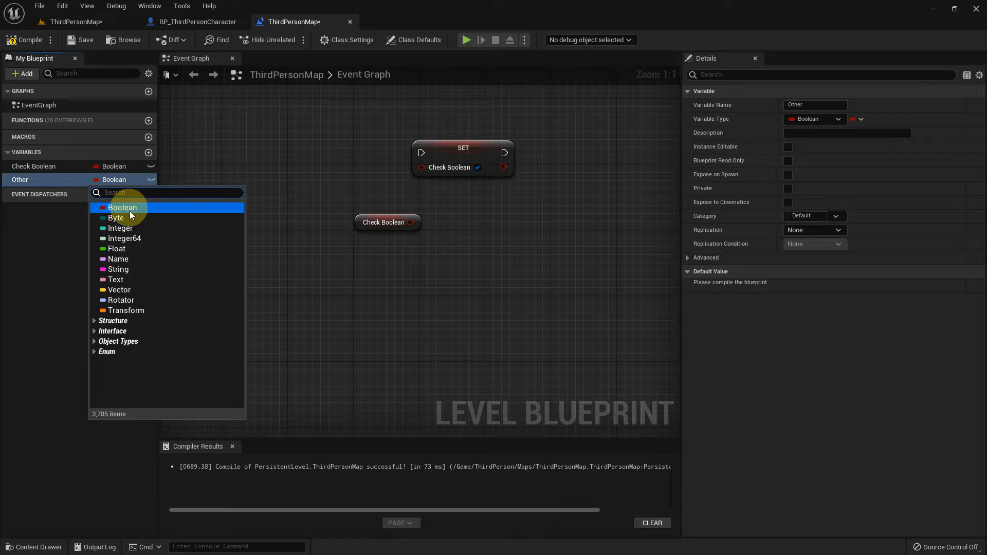
pyautogui.click(119, 228)
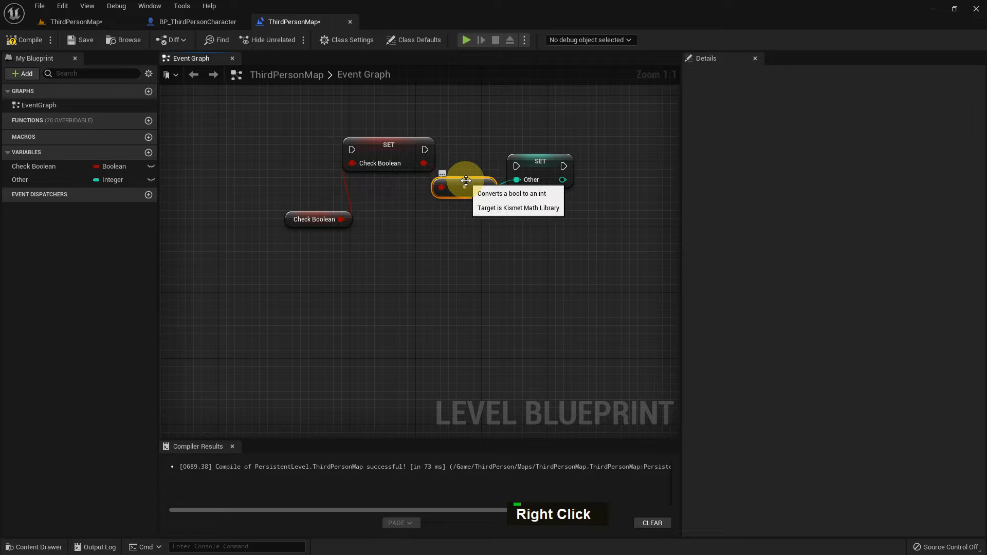
pyautogui.moveTo(580, 228)
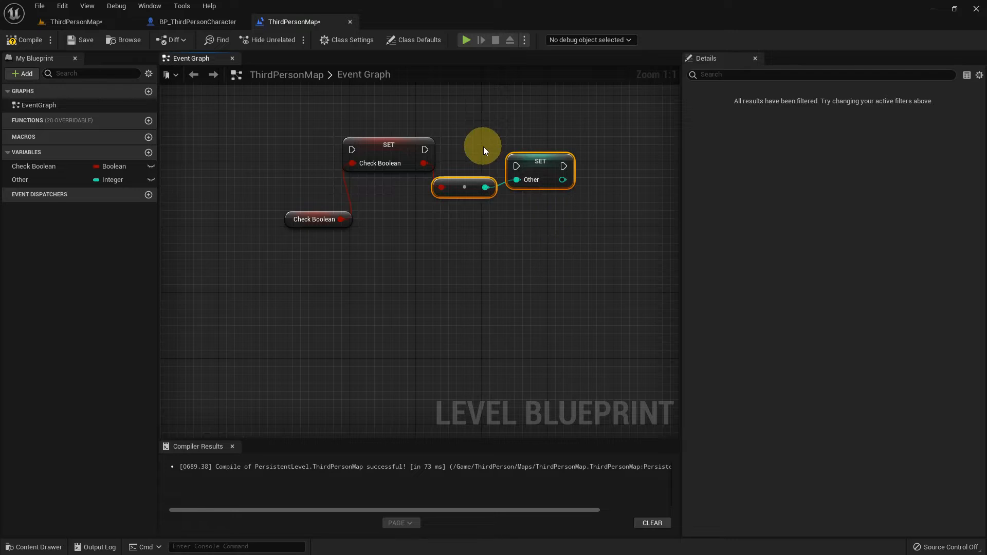
pyautogui.press('Delete')
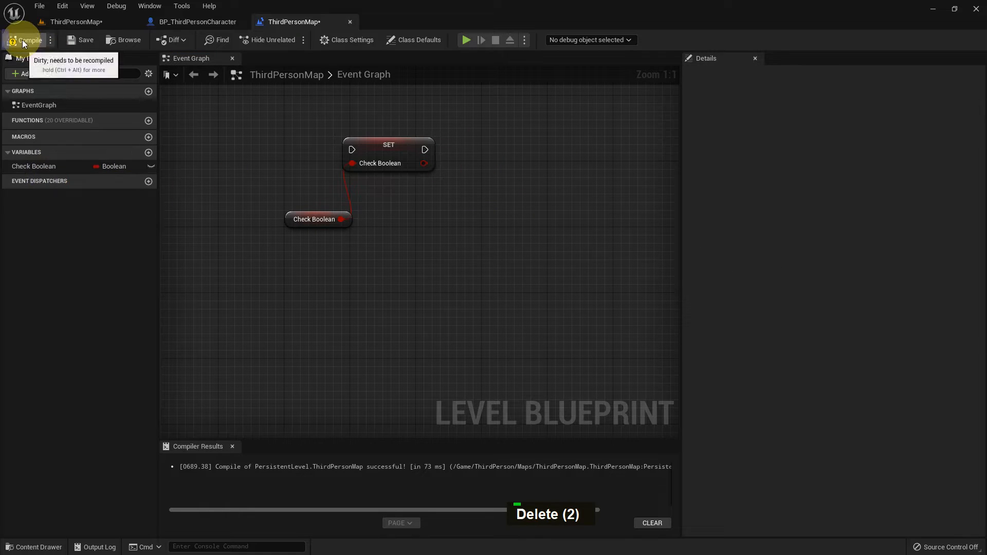
pyautogui.click(29, 40)
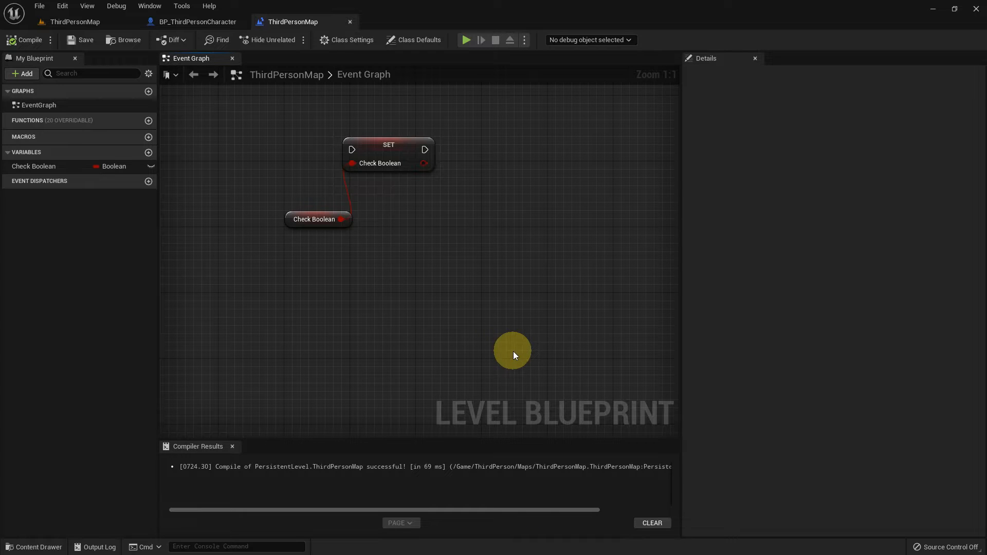
pyautogui.scroll(3)
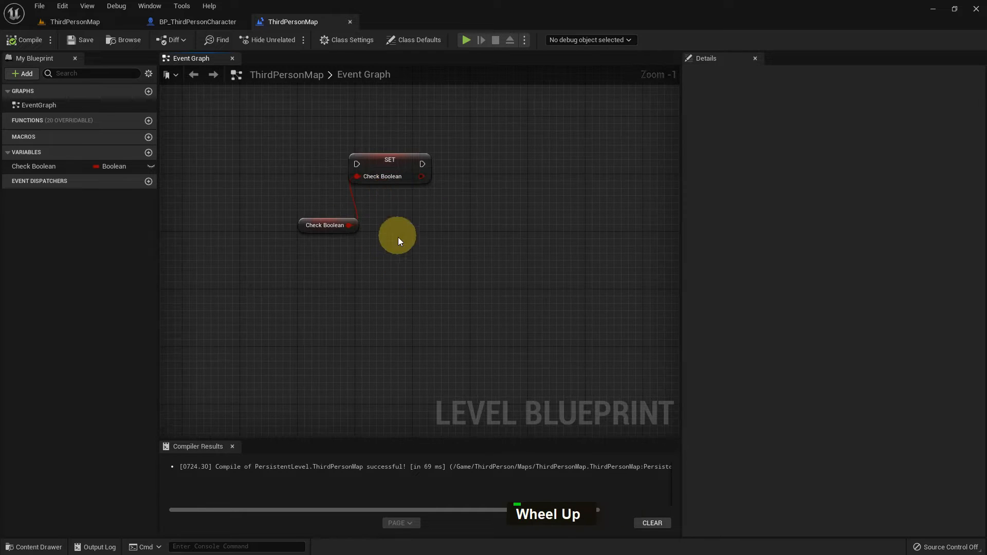
pyautogui.click(325, 224)
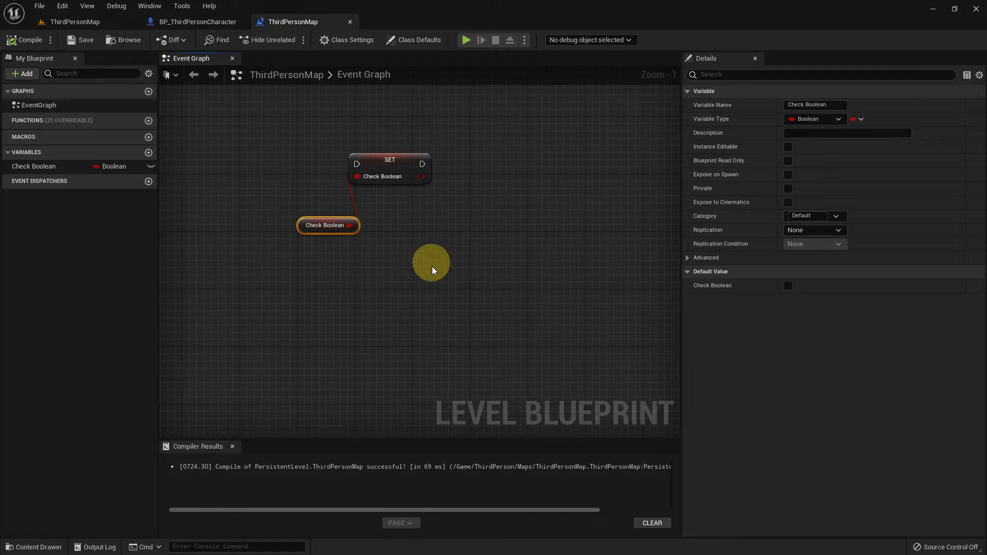
pyautogui.click(388, 160)
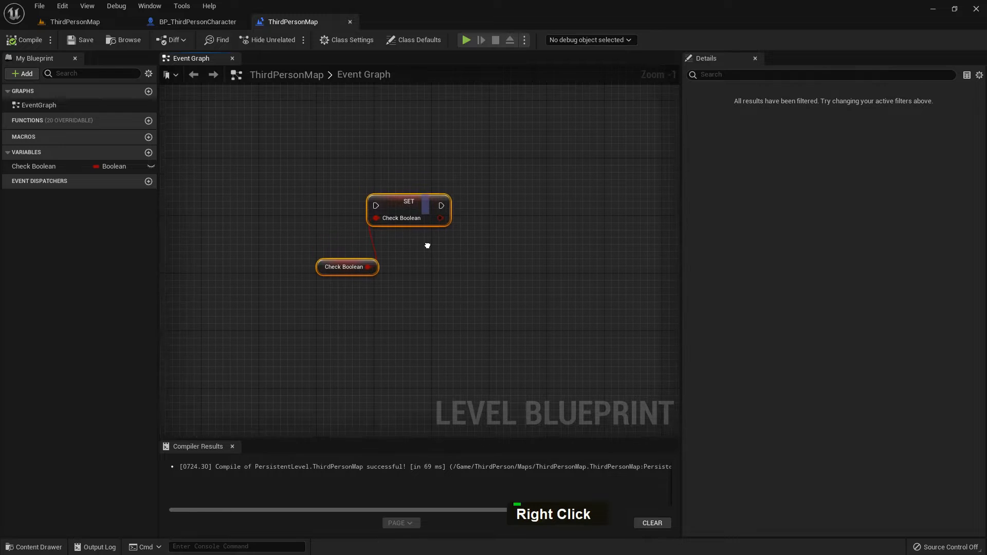
# Step: Delete the old Check Boolean nodes and add a 3-second Delay
pyautogui.press('Delete')
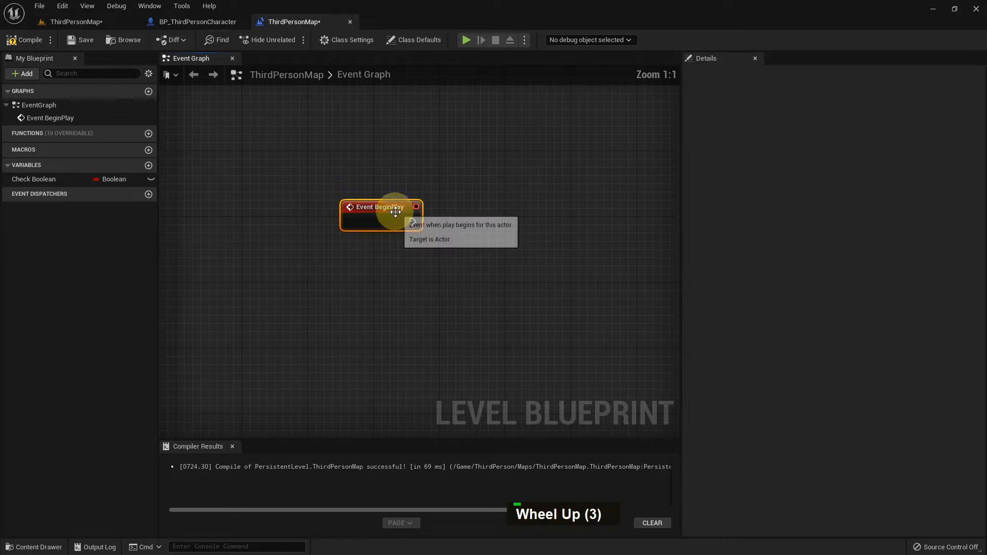
pyautogui.rightClick(421, 290)
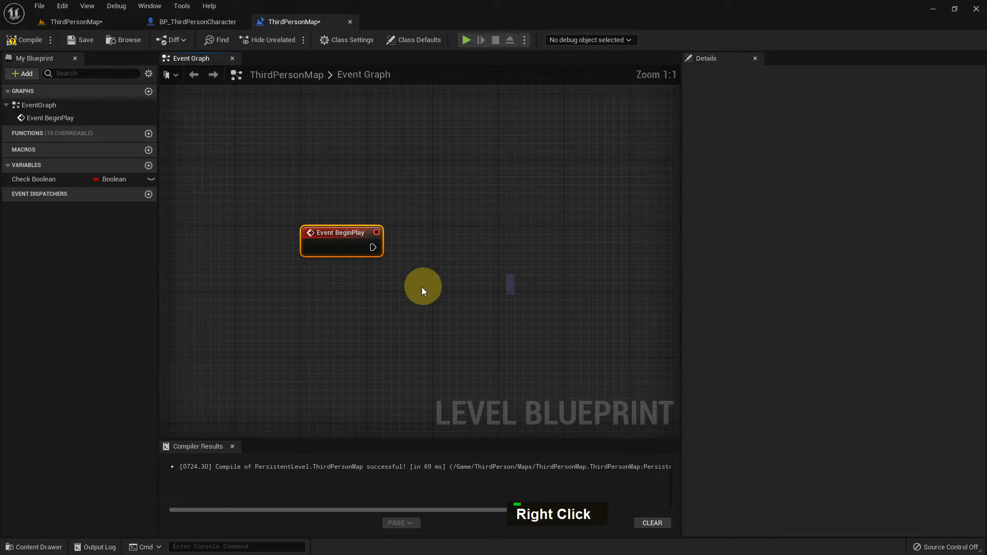
pyautogui.scroll(3)
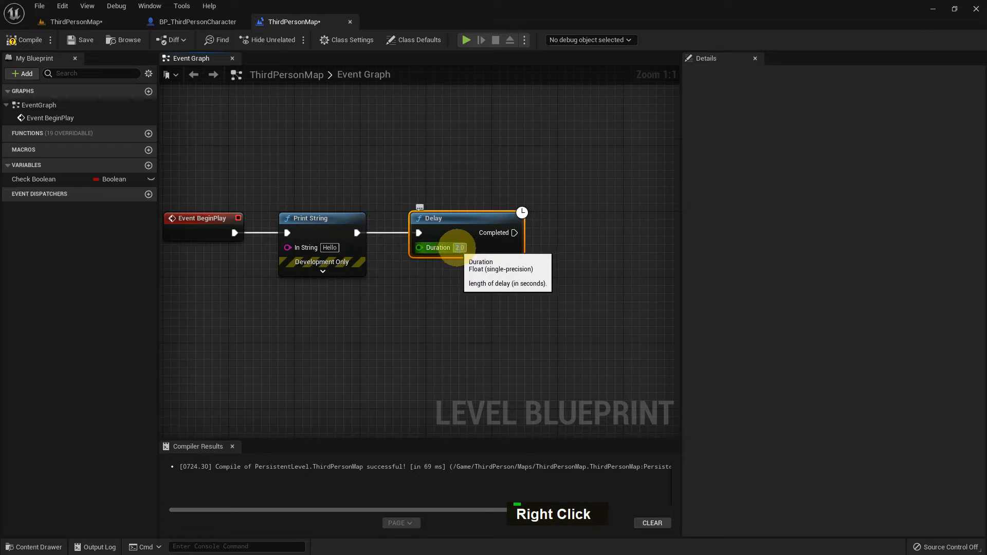
pyautogui.write('3')
pyautogui.press('Enter')
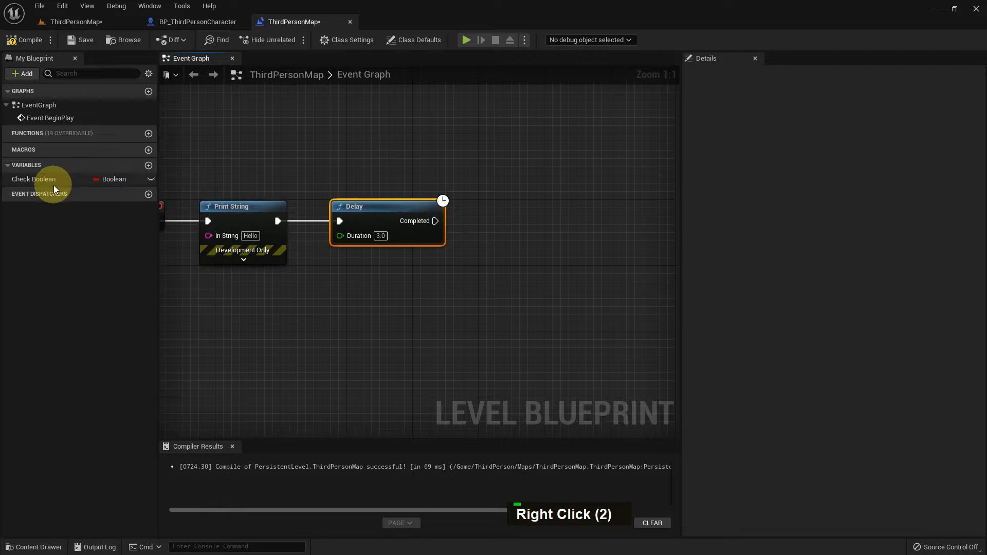
# Step: Paste the copied nodes and place a Check Boolean getter for the prints
pyautogui.doubleClick(34, 179)
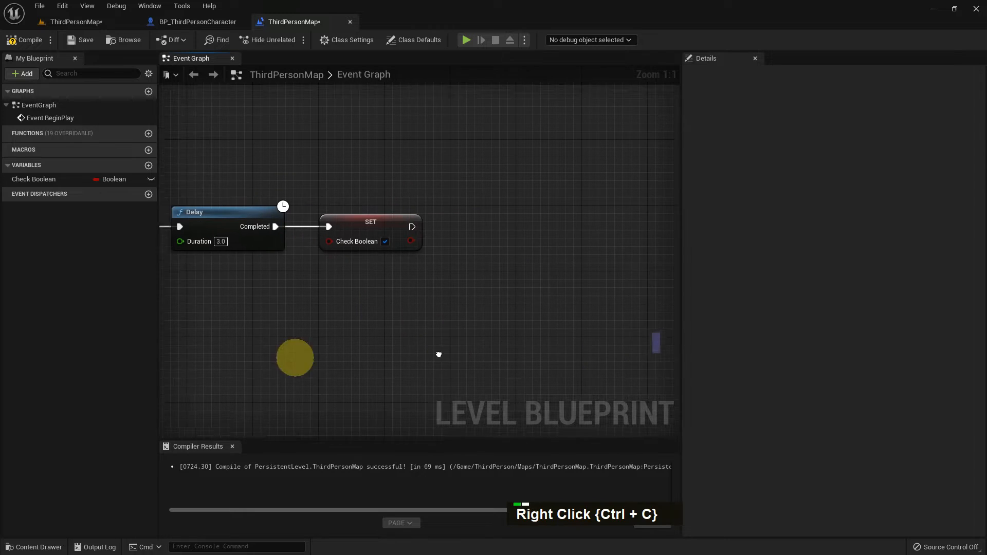
pyautogui.press('ctrl+v')
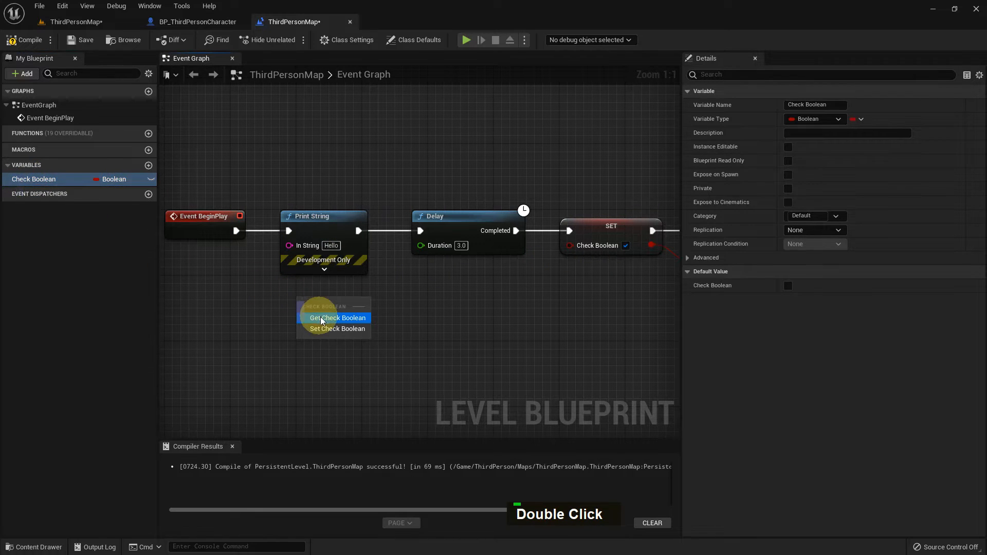
pyautogui.click(337, 317)
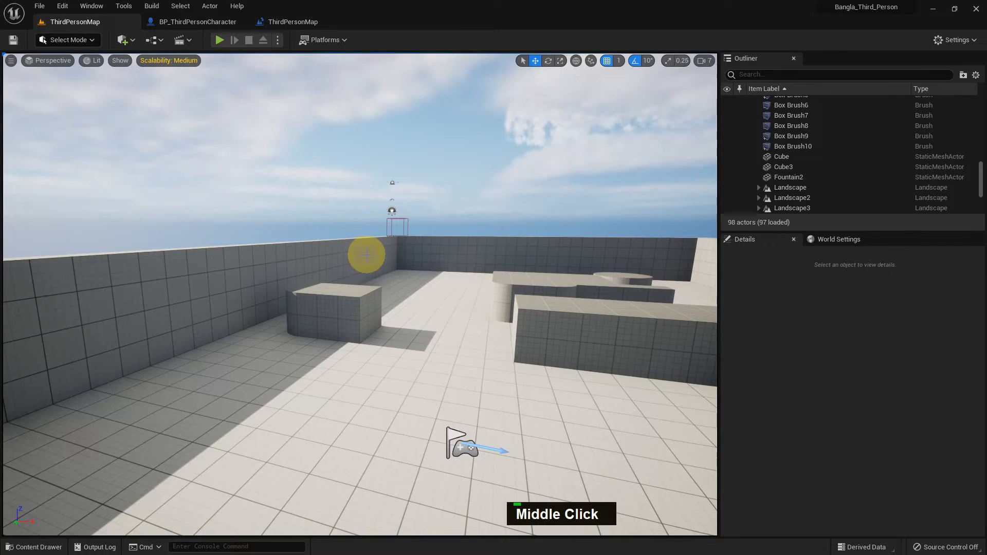
# Step: Play-test the level to see it print false, then return to the Level Blueprint graph
pyautogui.press('alt+p')
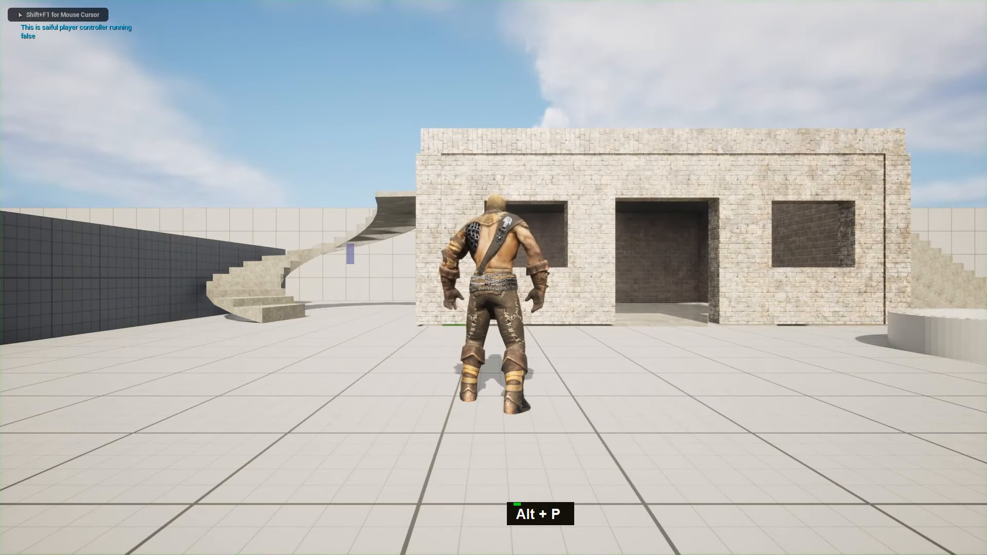
pyautogui.press('alt+p')
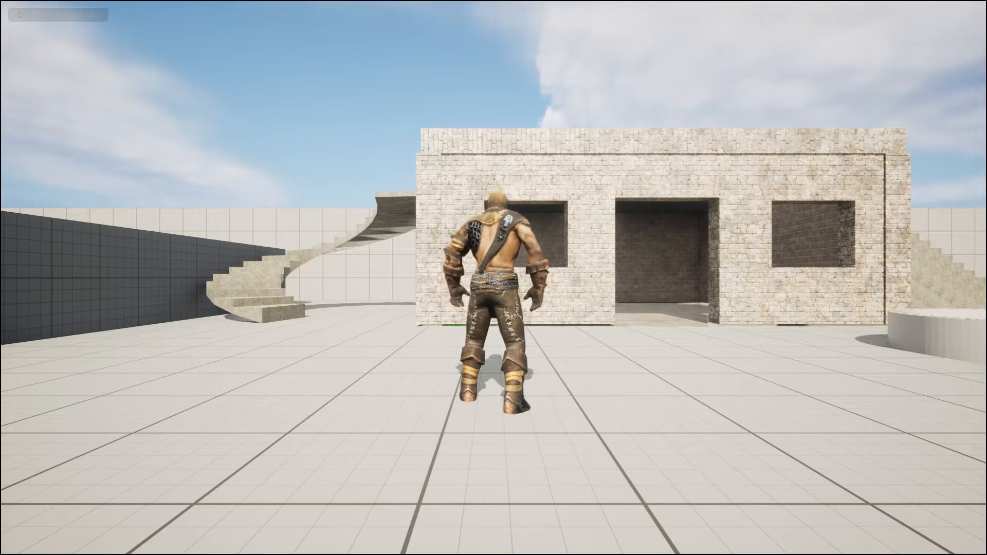
pyautogui.middleClick(497, 302)
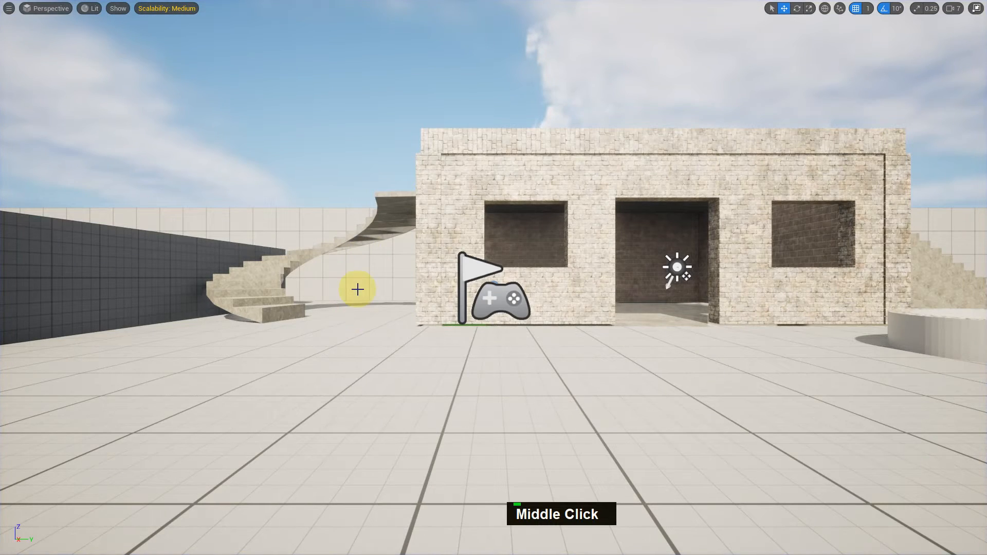
pyautogui.press('F11')
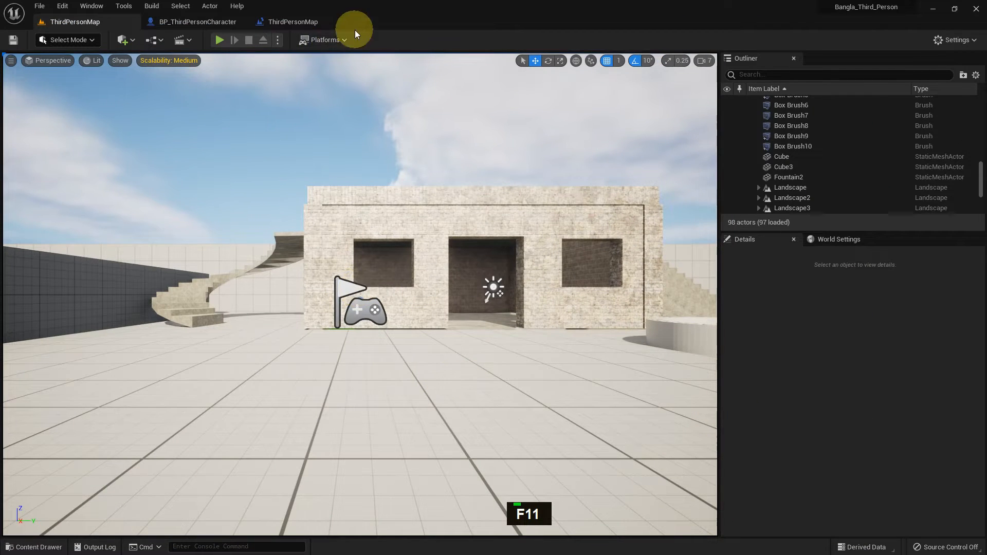
pyautogui.click(292, 21)
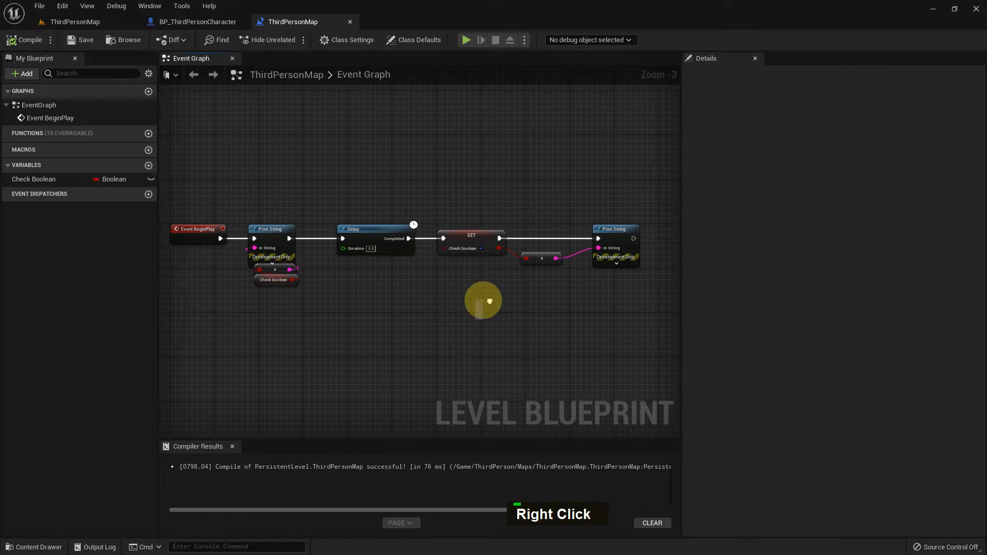
# Step: Zoom out over the Event Graph and switch back to the level editor
pyautogui.scroll(-3)
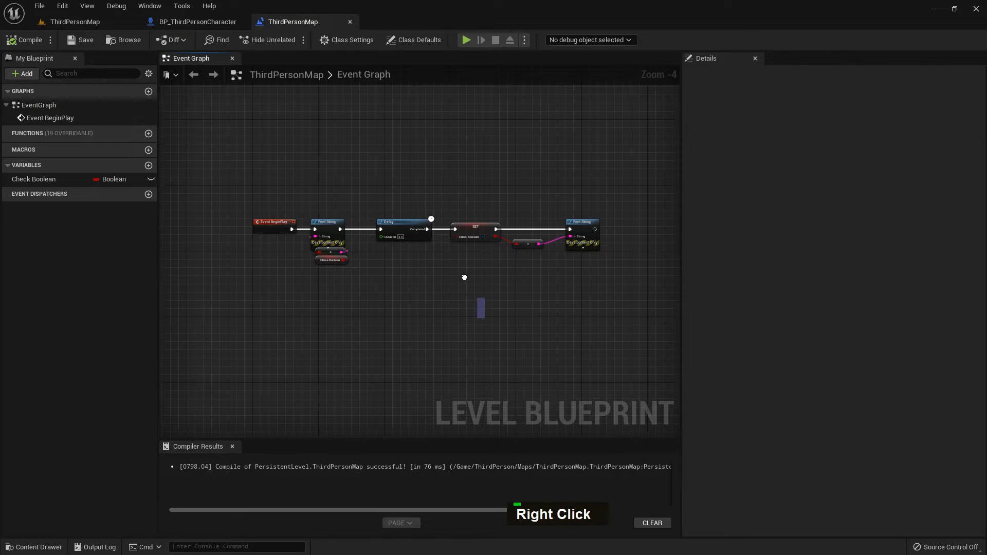
pyautogui.rightClick(463, 277)
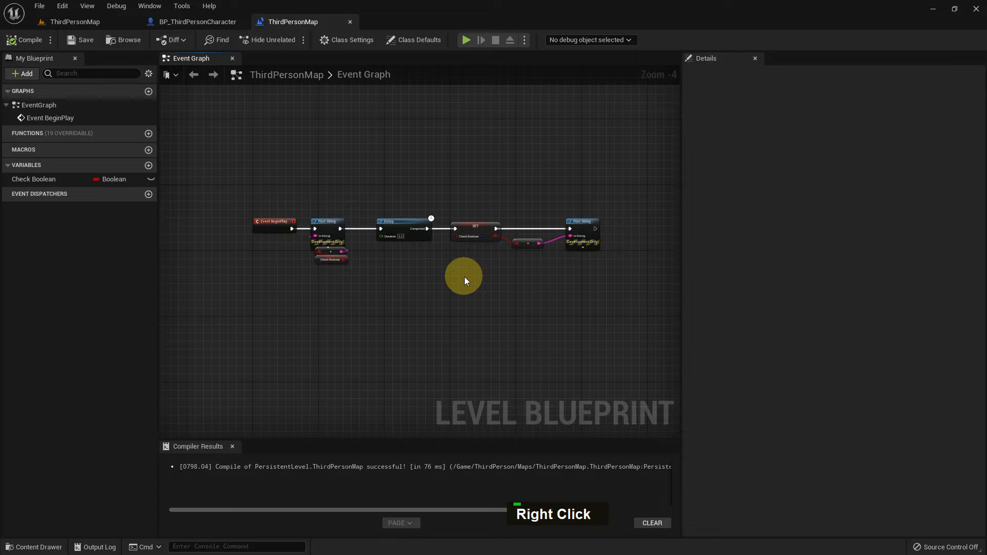
pyautogui.scroll(3)
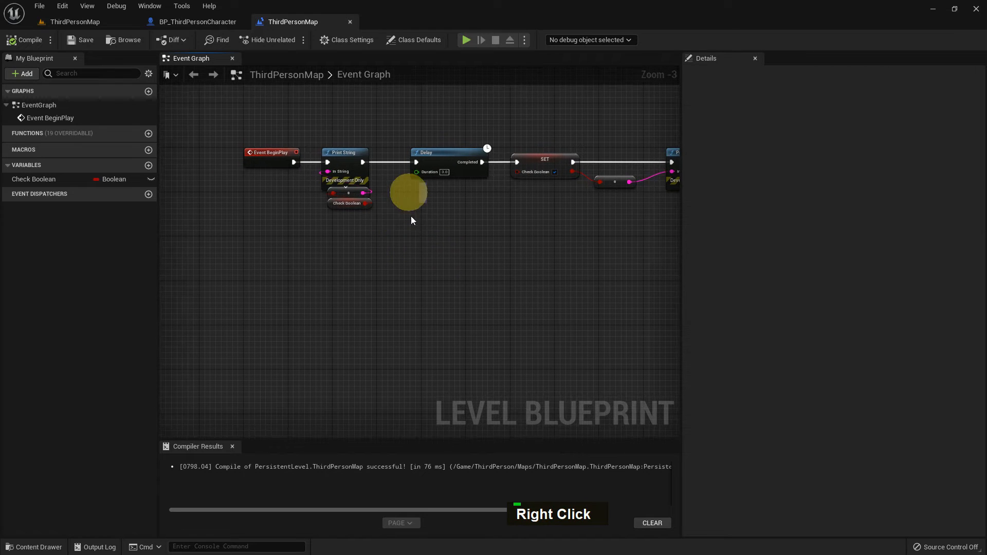
pyautogui.press('Alt+F9')
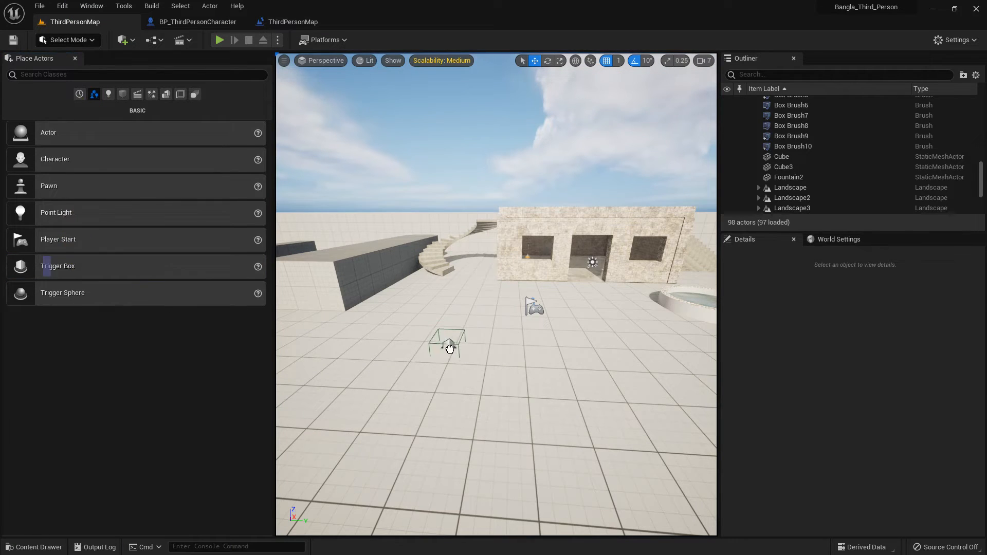
# Step: Place and duplicate a trigger box with extent 70, select the original, and reopen the graph
pyautogui.click(447, 343)
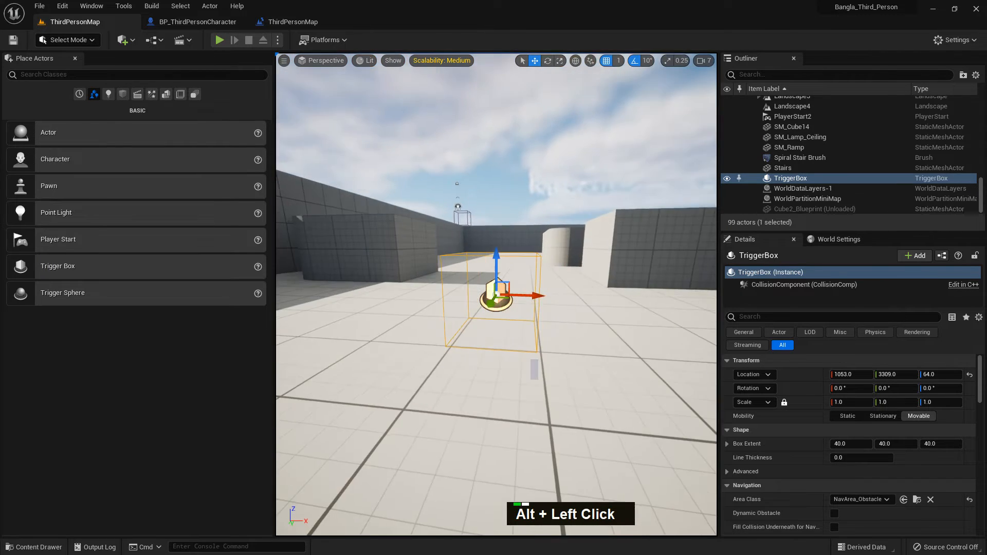
pyautogui.press('r')
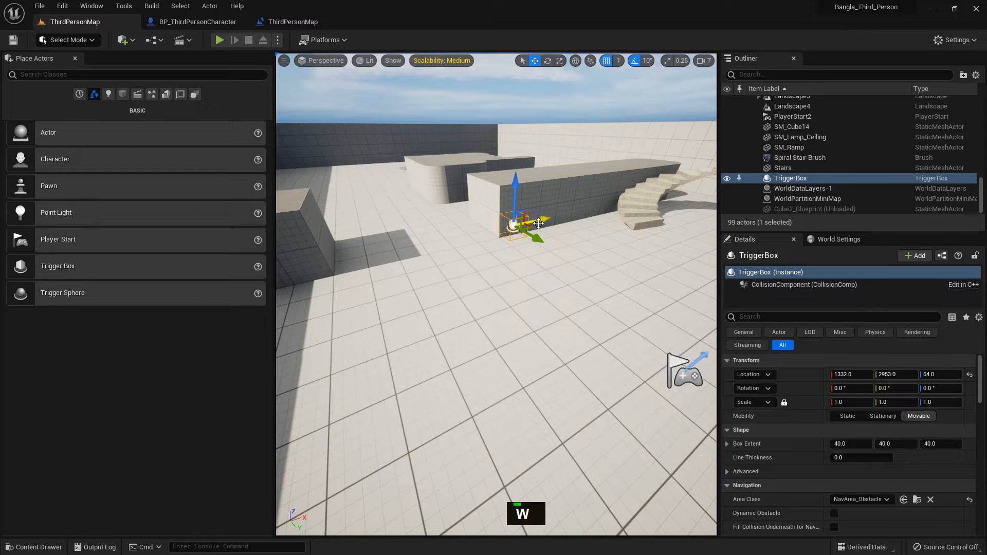
pyautogui.press('r')
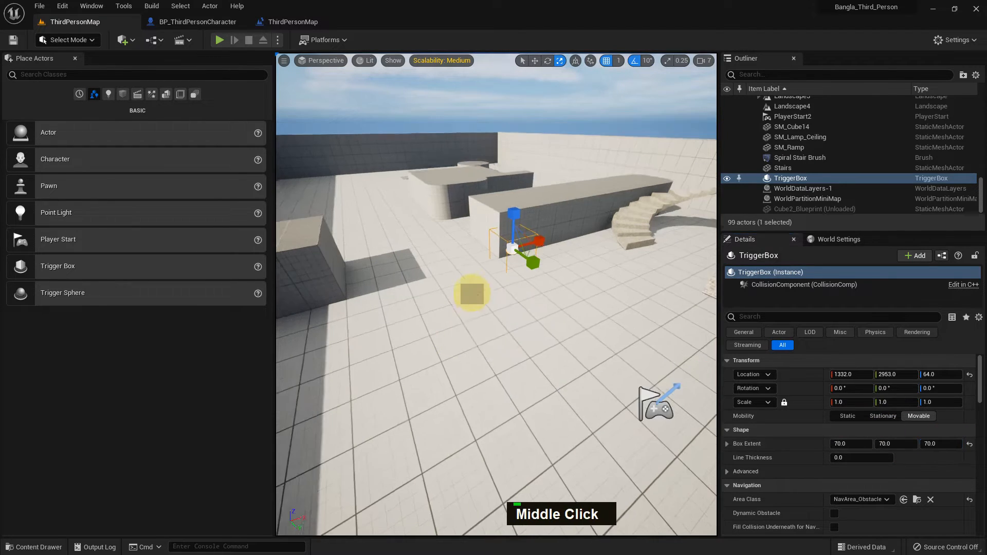
pyautogui.press('w')
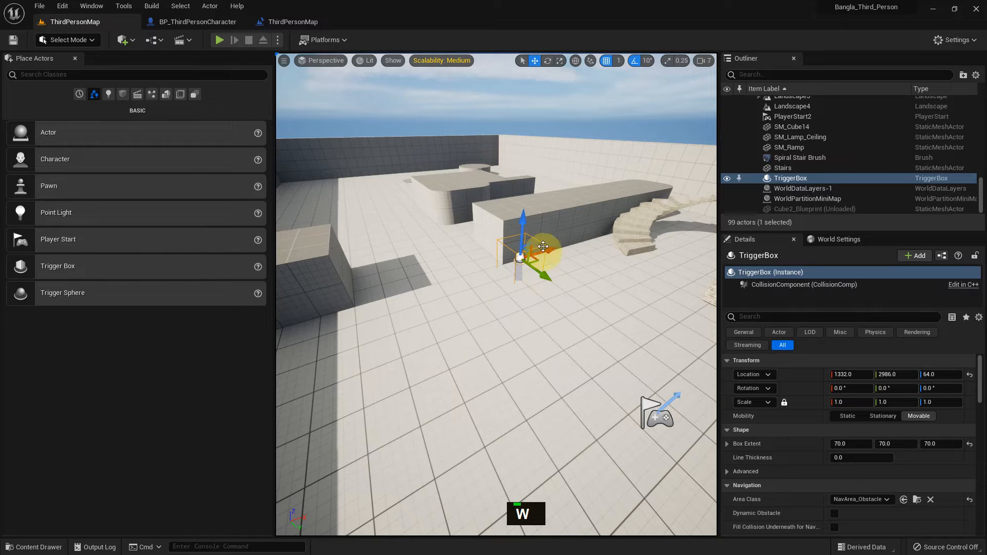
pyautogui.scroll(-3)
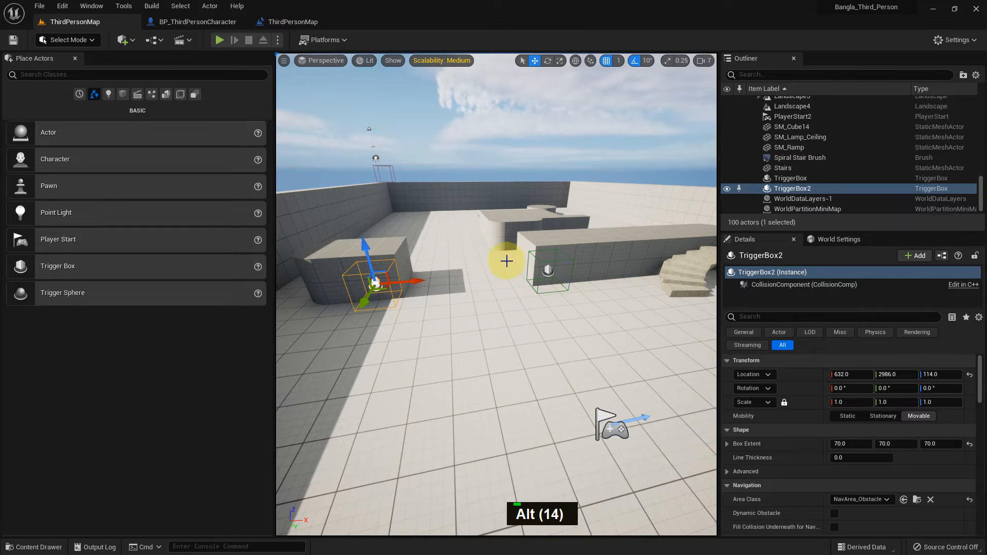
pyautogui.click(790, 178)
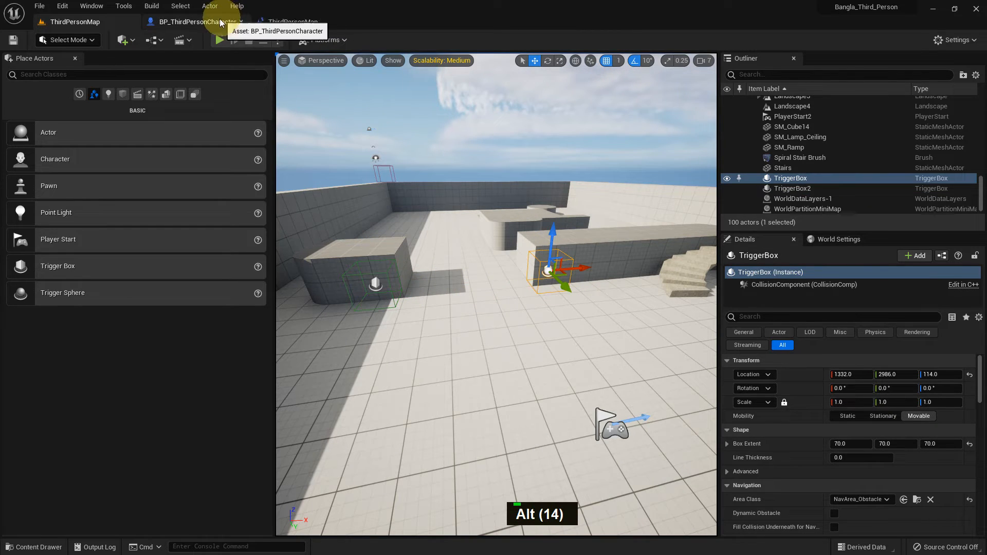
pyautogui.click(292, 22)
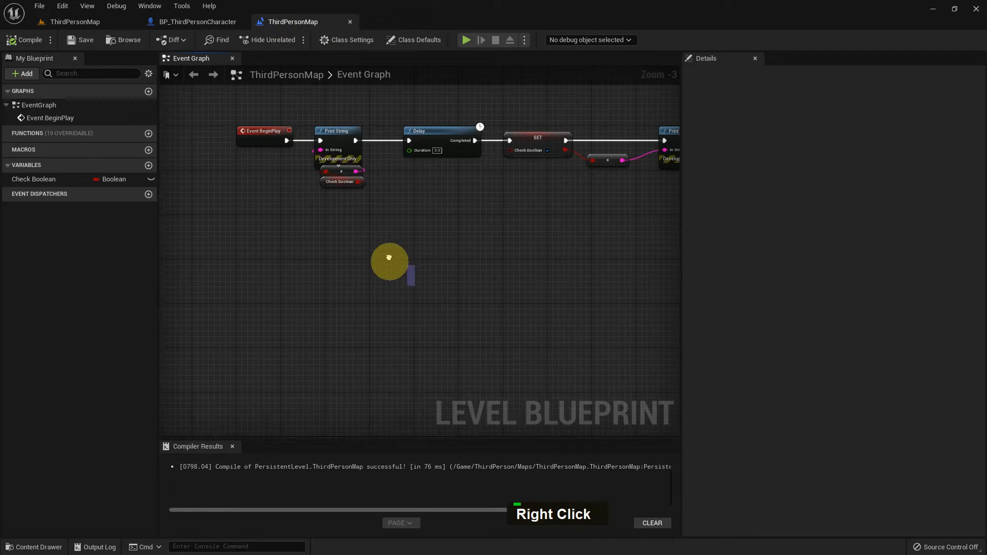
# Step: Add an OnActorBeginOverlap event node for the selected TriggerBox
pyautogui.rightClick(388, 258)
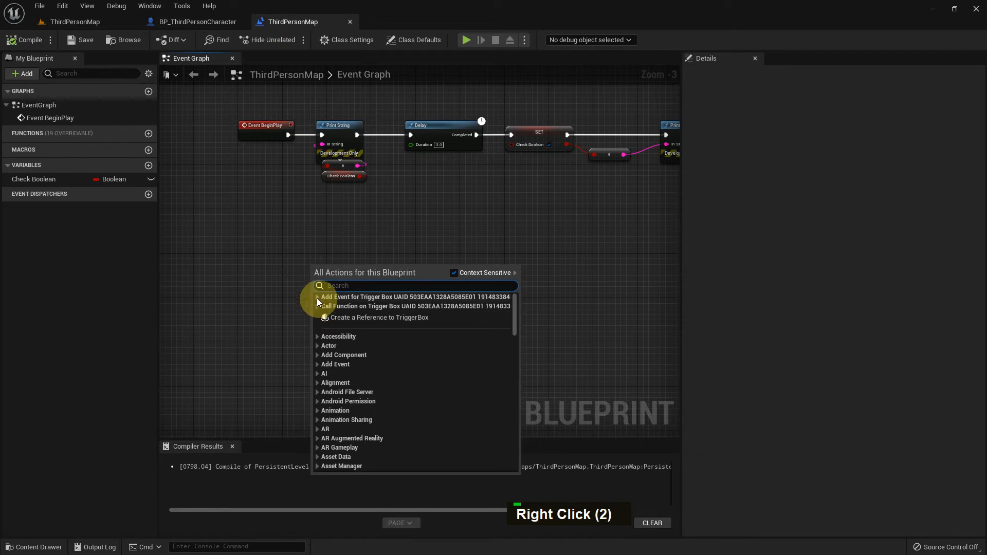
pyautogui.click(316, 296)
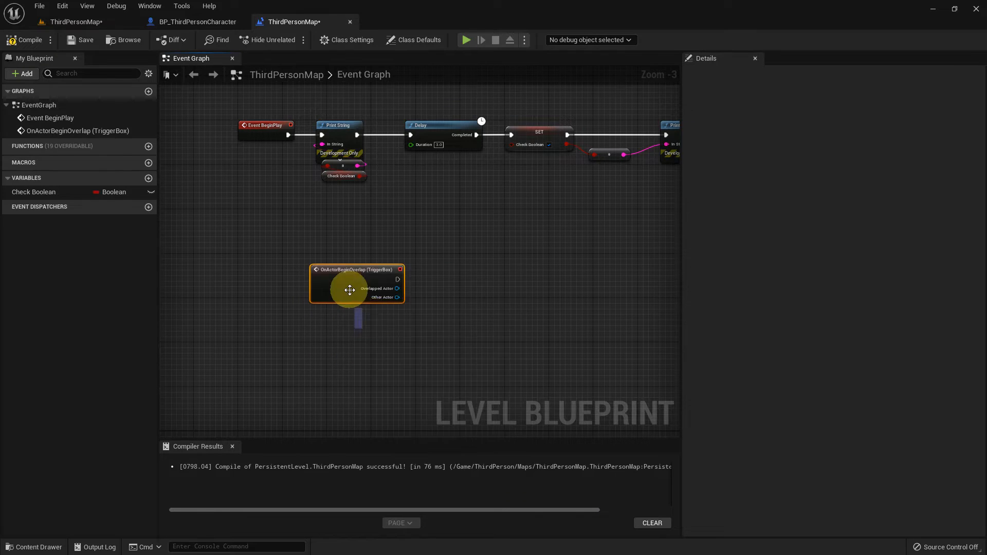
pyautogui.scroll(3)
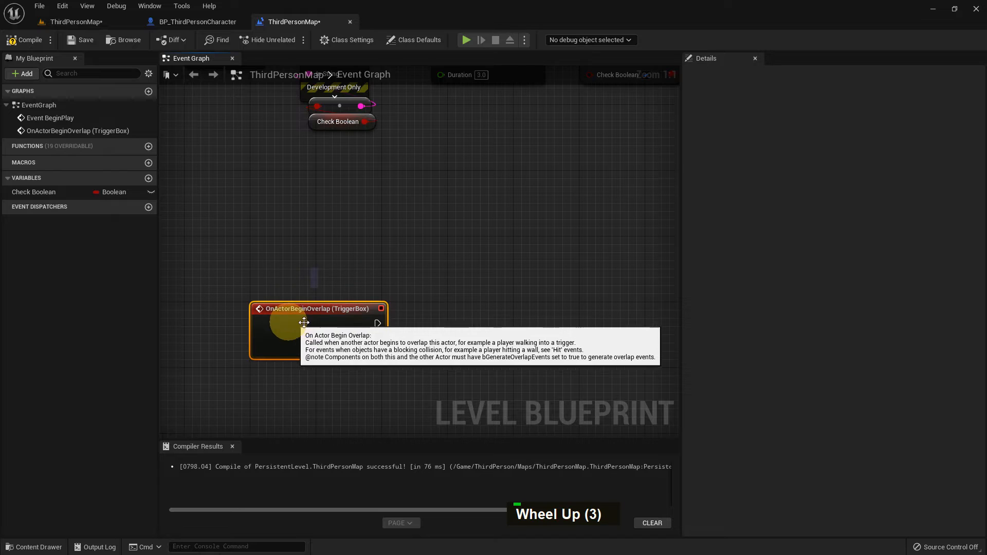
pyautogui.moveTo(418, 327)
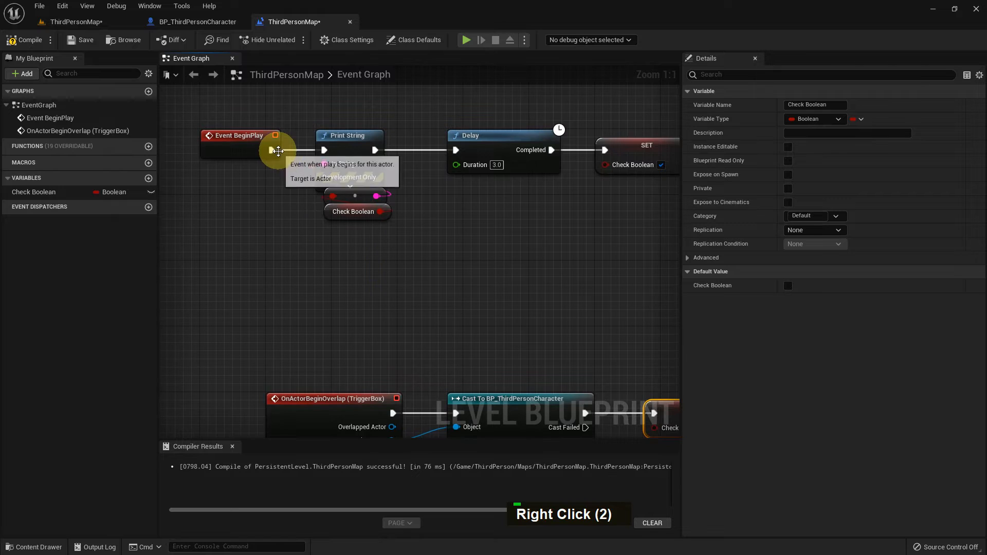
# Step: Add an Event Tick node and a Branch node, linking Tick into the Branch
pyautogui.rightClick(309, 271)
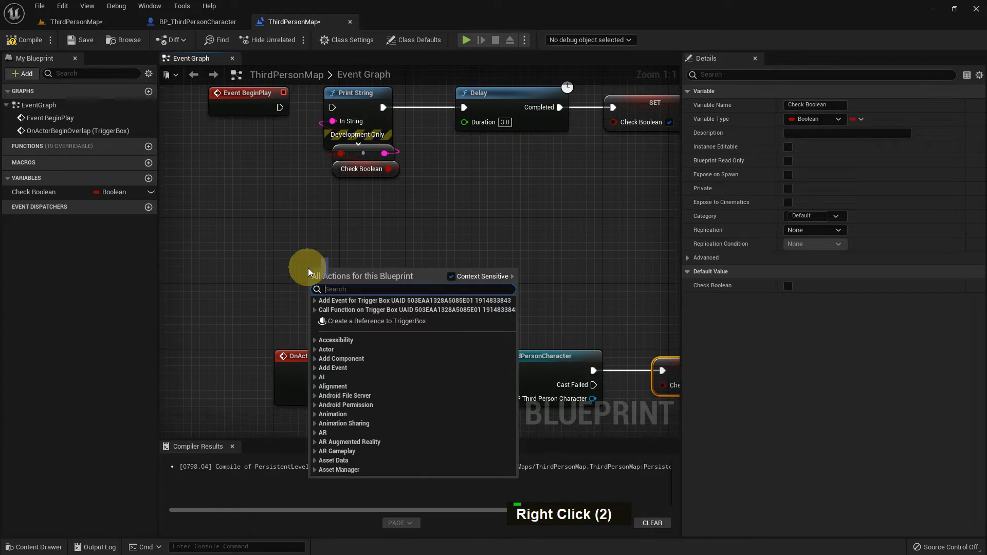
pyautogui.write('event')
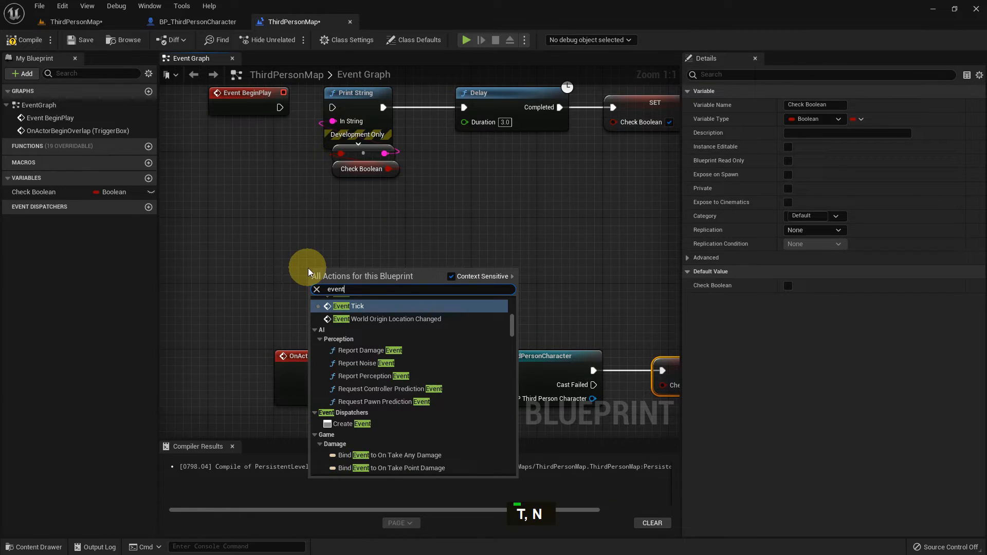
pyautogui.click(357, 306)
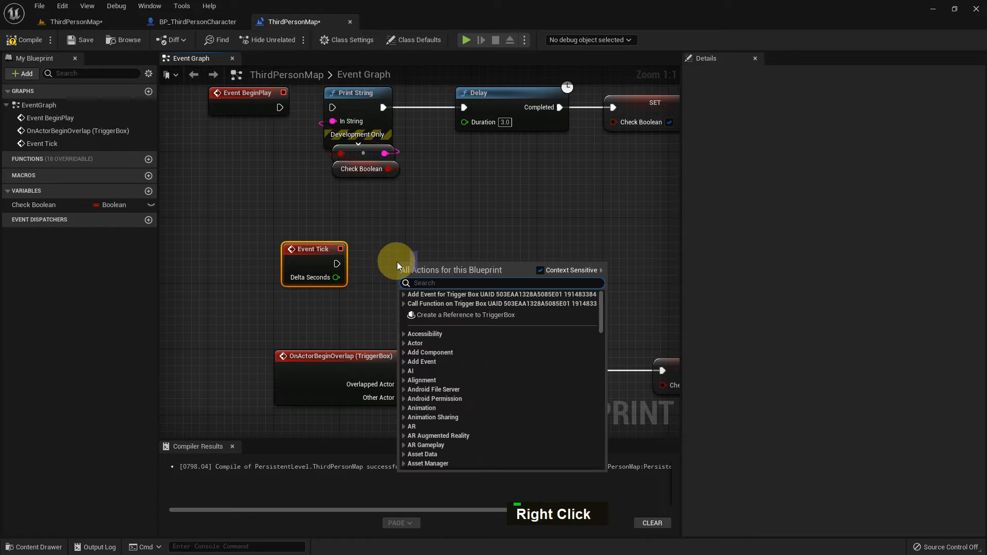
pyautogui.write('branh')
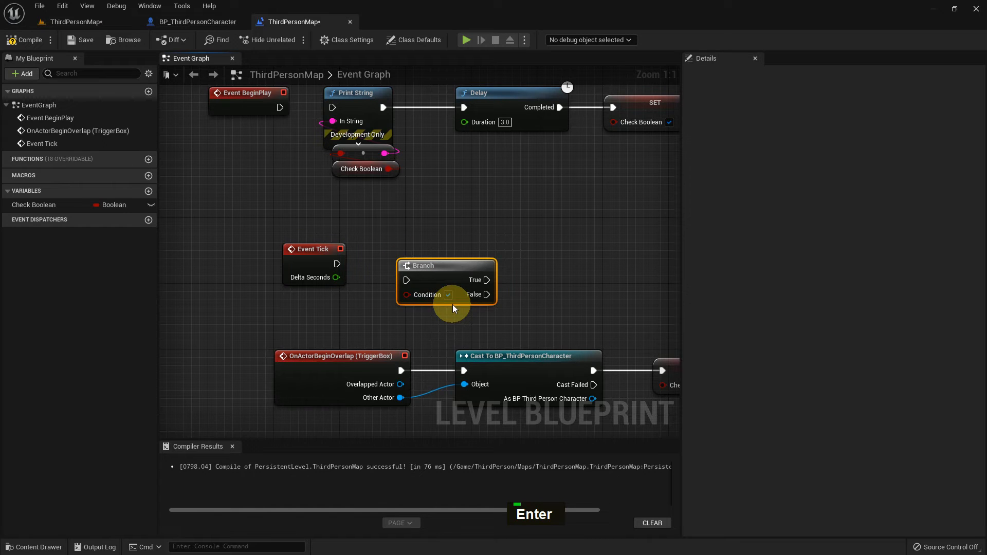
pyautogui.moveTo(485, 295)
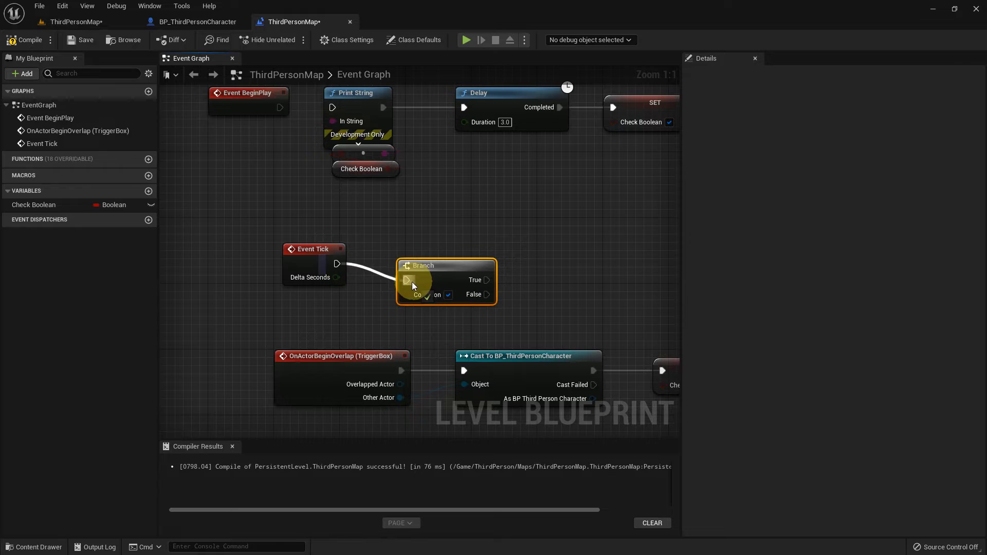
pyautogui.click(34, 205)
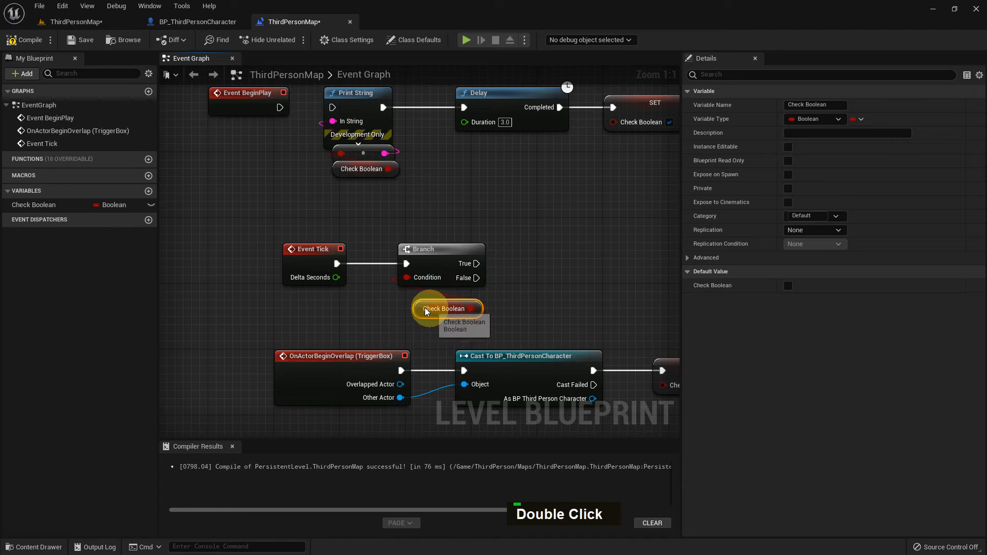
# Step: Open the graph's action list to add a Print String node for the Branch's True output
pyautogui.rightClick(482, 261)
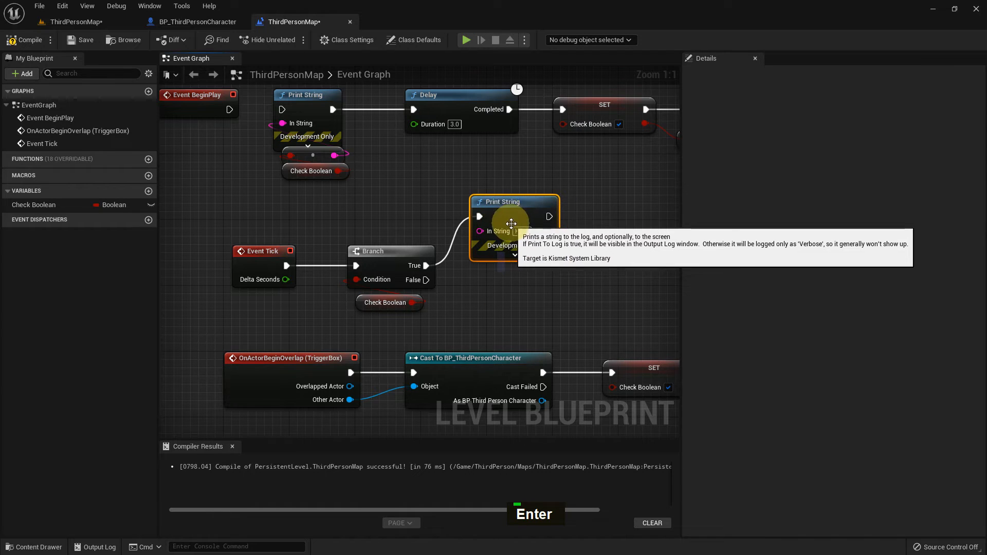
pyautogui.moveTo(514, 231)
pyautogui.write('You win')
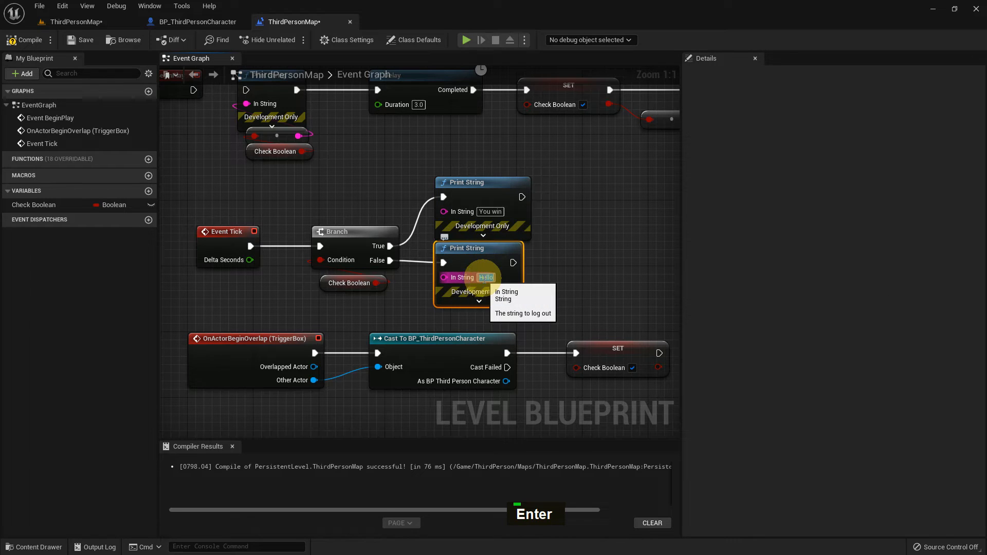
pyautogui.moveTo(445, 263)
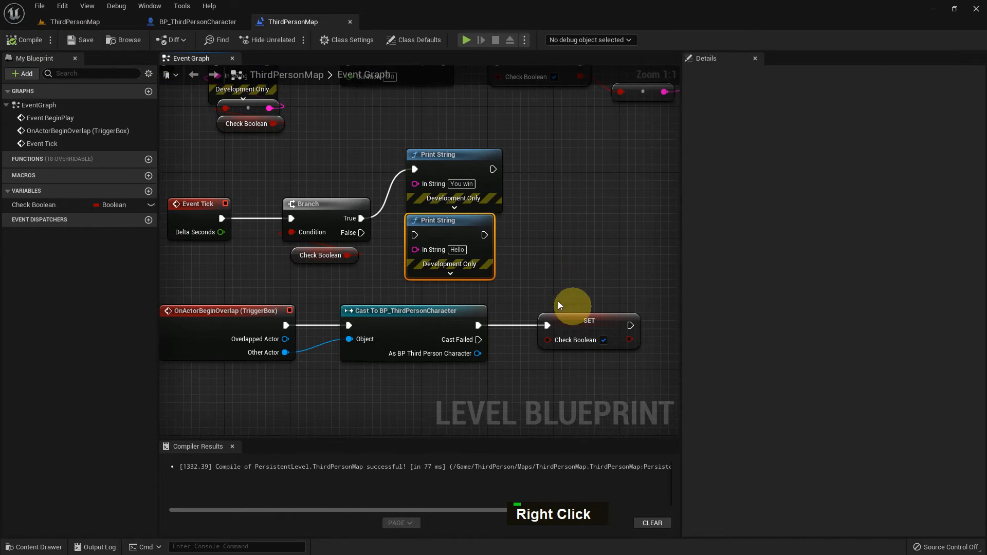
pyautogui.moveTo(61, 21)
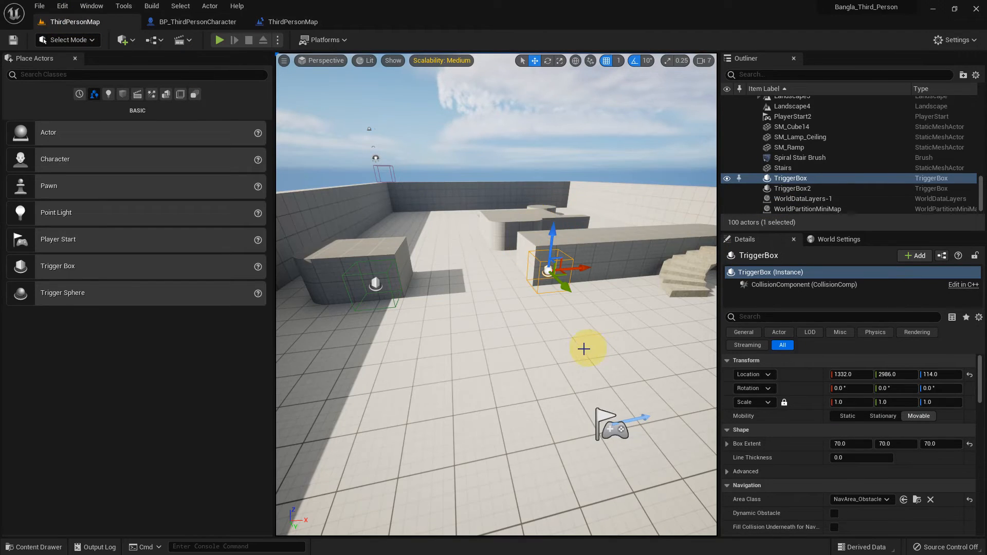
# Step: Play-test with Alt+P, walking the character into the trigger box until 'You win' prints
pyautogui.press('alt+p')
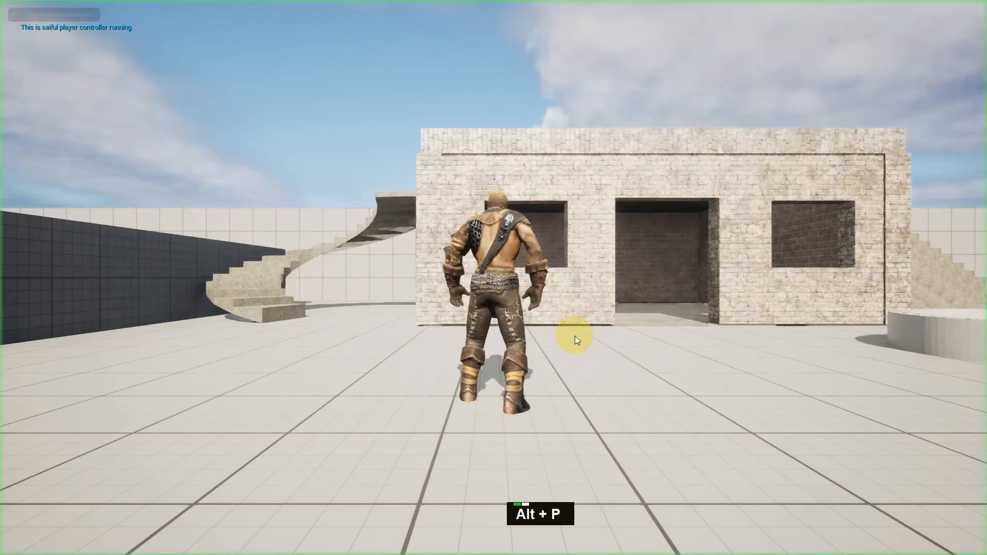
pyautogui.press('w')
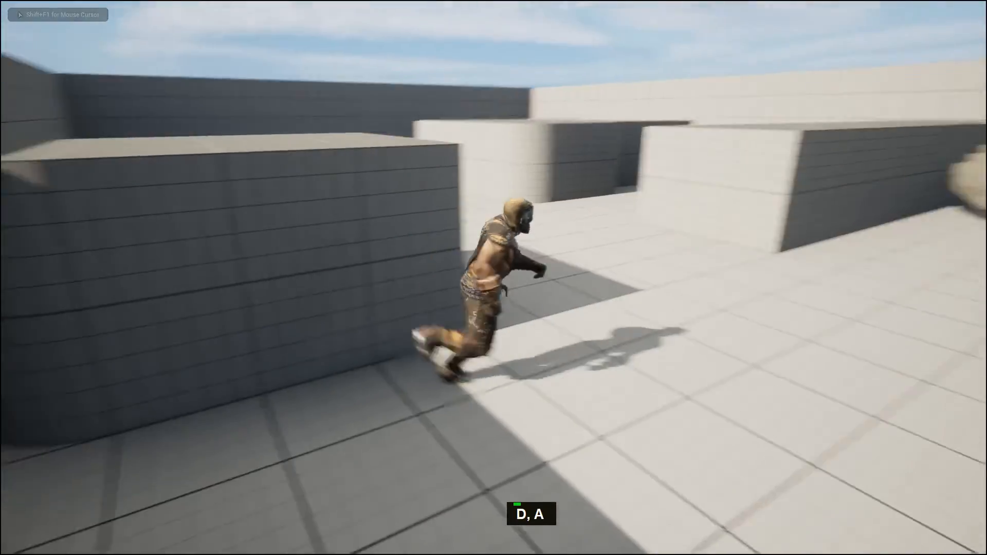
pyautogui.press('w')
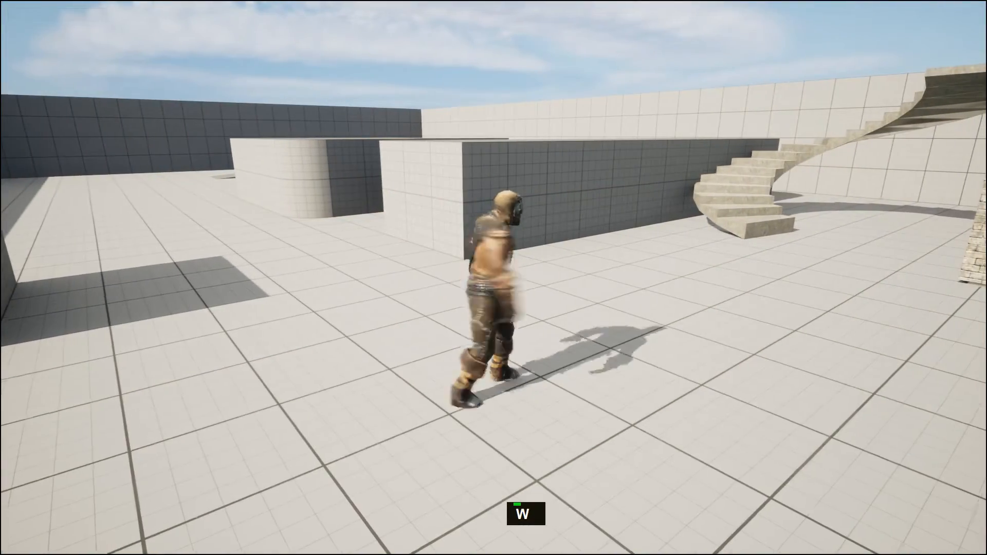
pyautogui.press('d')
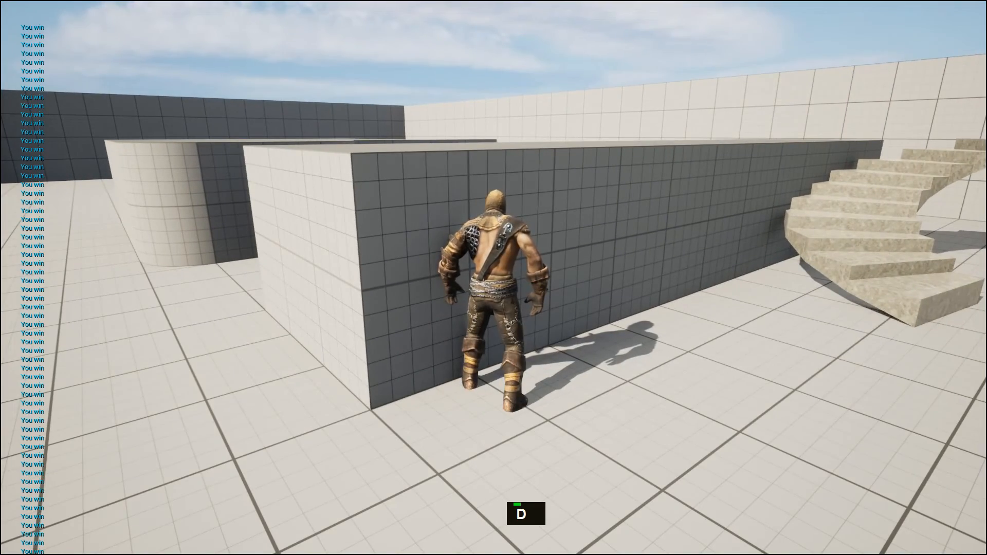
pyautogui.press('a')
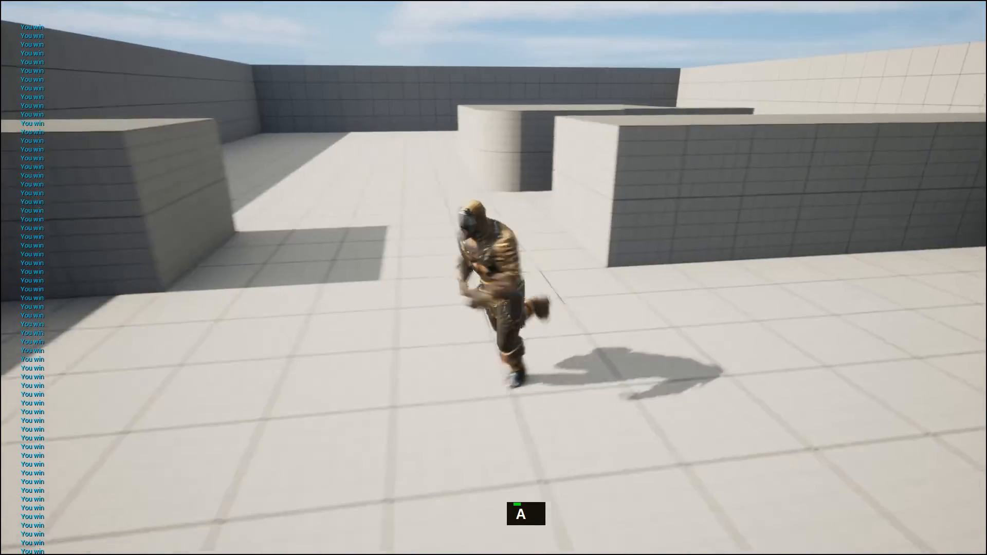
pyautogui.middleClick(248, 354)
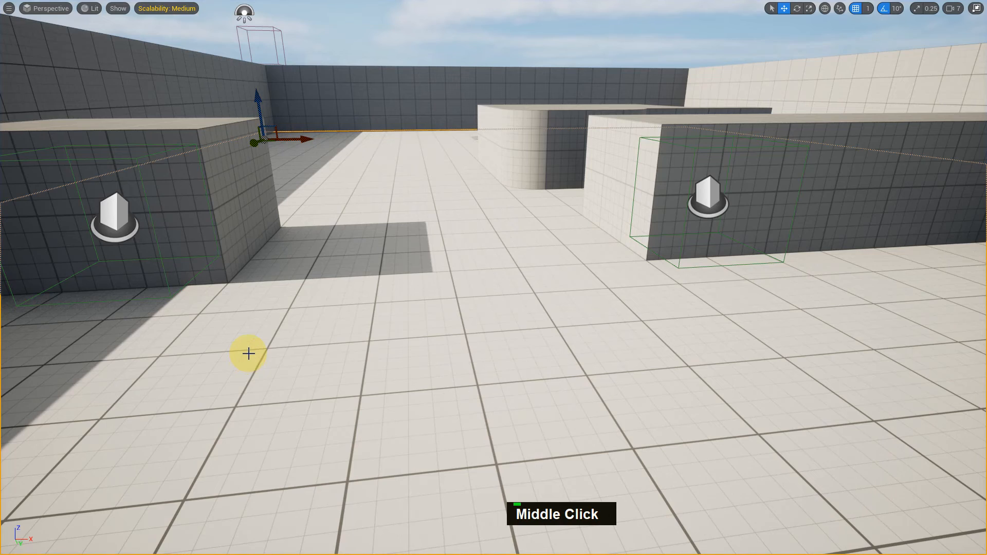
pyautogui.press('F11')
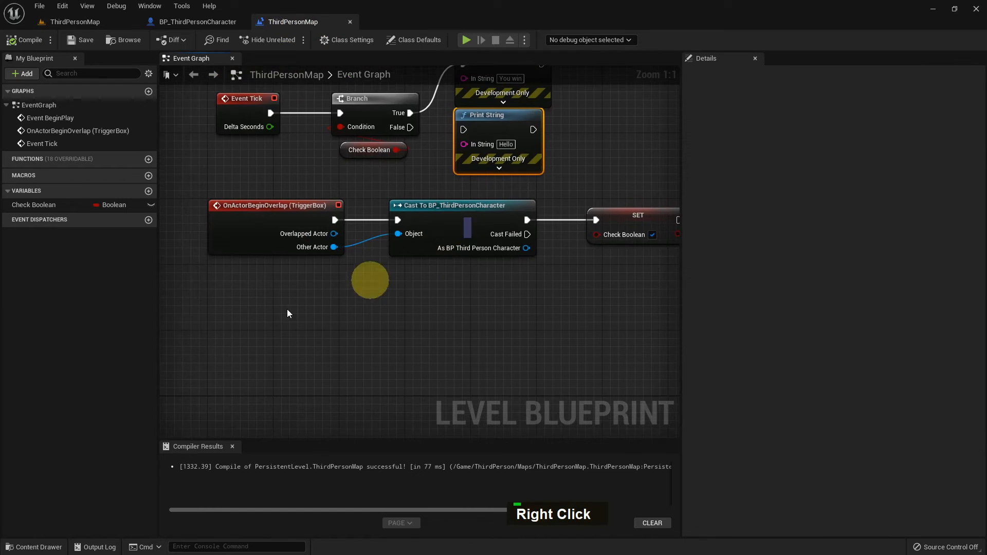
# Step: Add TriggerBox2's On Actor Begin Overlap event and paste a Cast To BP_ThirdPersonCharacter node
pyautogui.rightClick(288, 313)
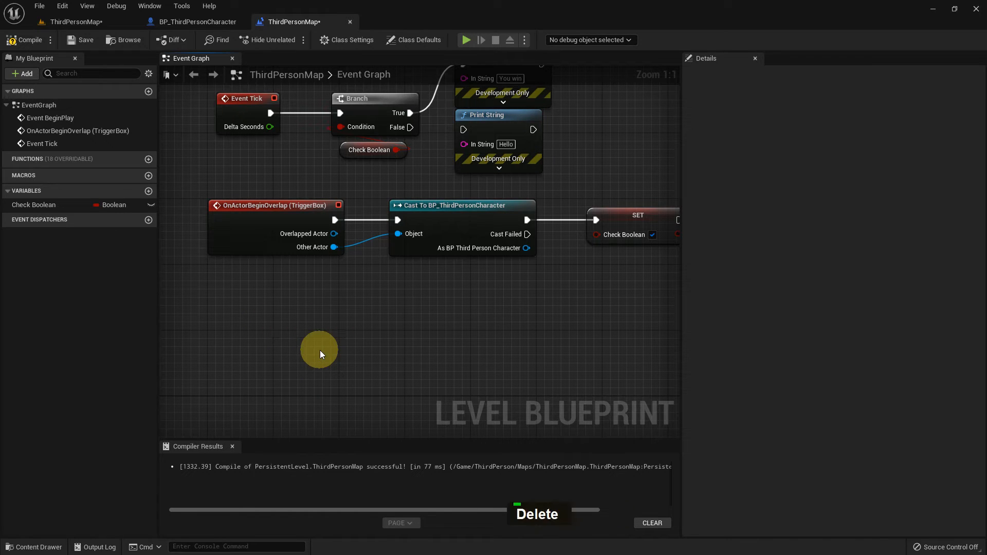
pyautogui.rightClick(319, 352)
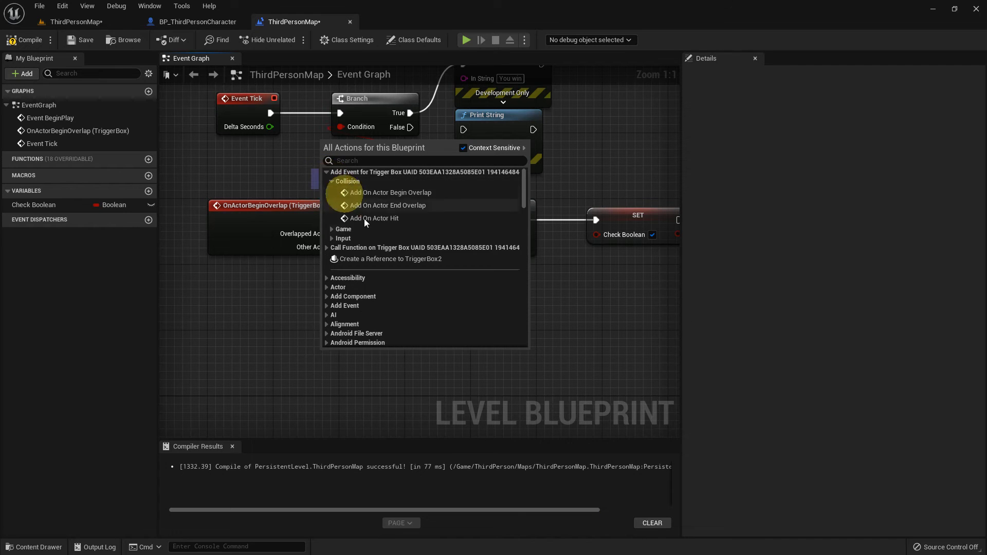
pyautogui.click(396, 192)
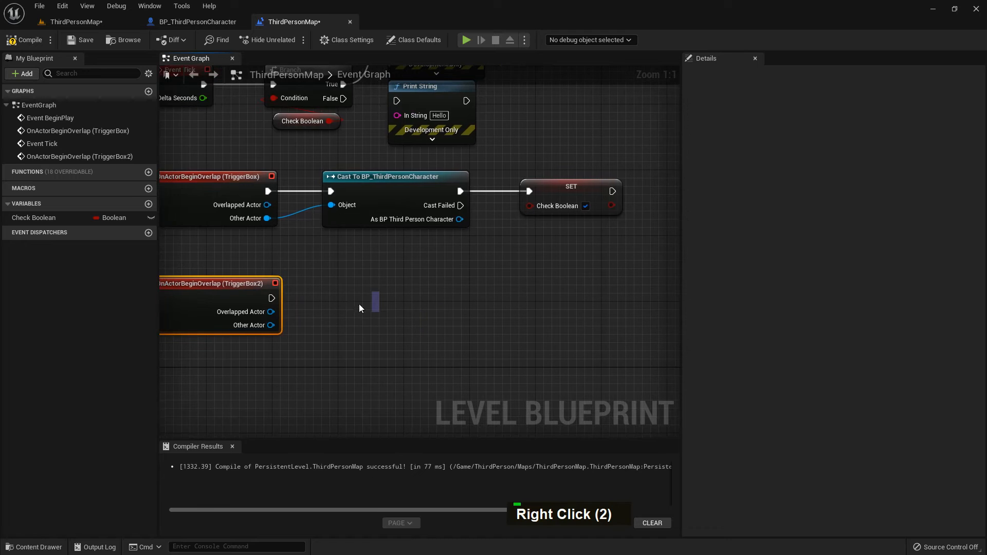
pyautogui.moveTo(392, 201)
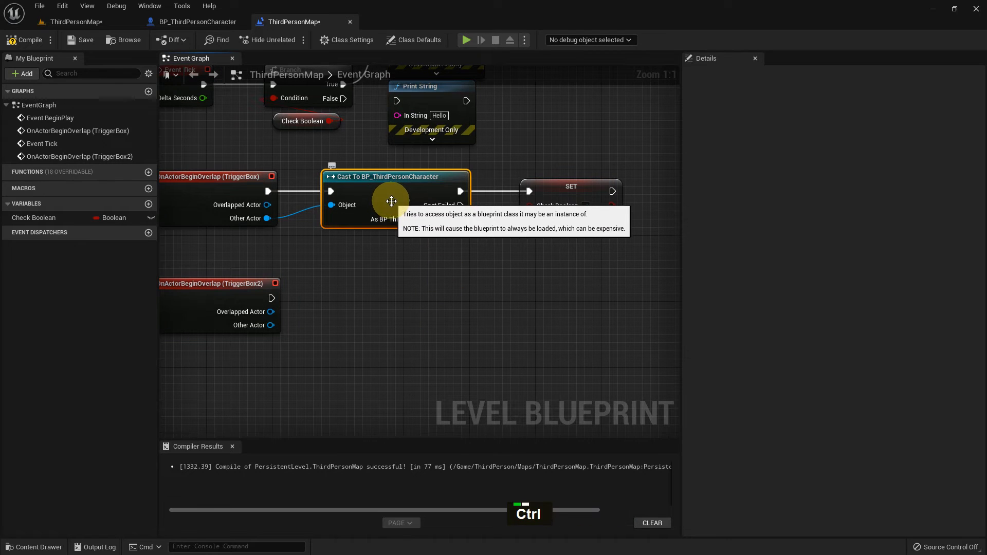
pyautogui.press('ctrl+v')
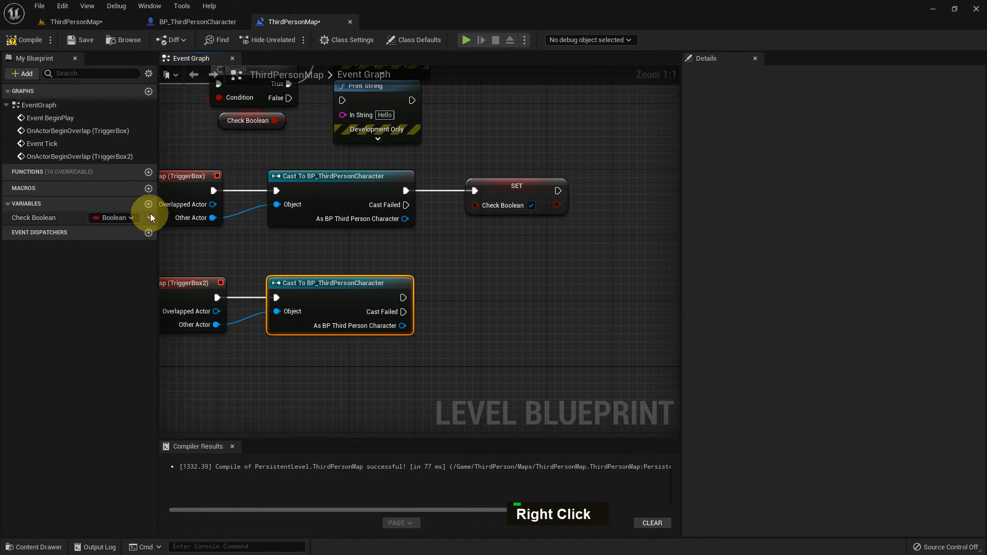
# Step: List every reference to the Check Boolean variable using Find References
pyautogui.click(34, 217)
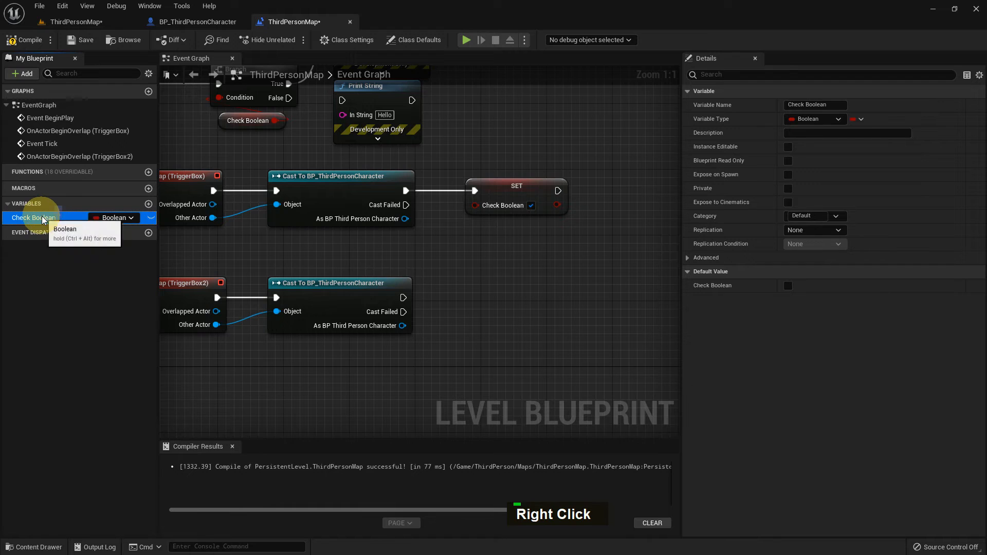
pyautogui.rightClick(34, 217)
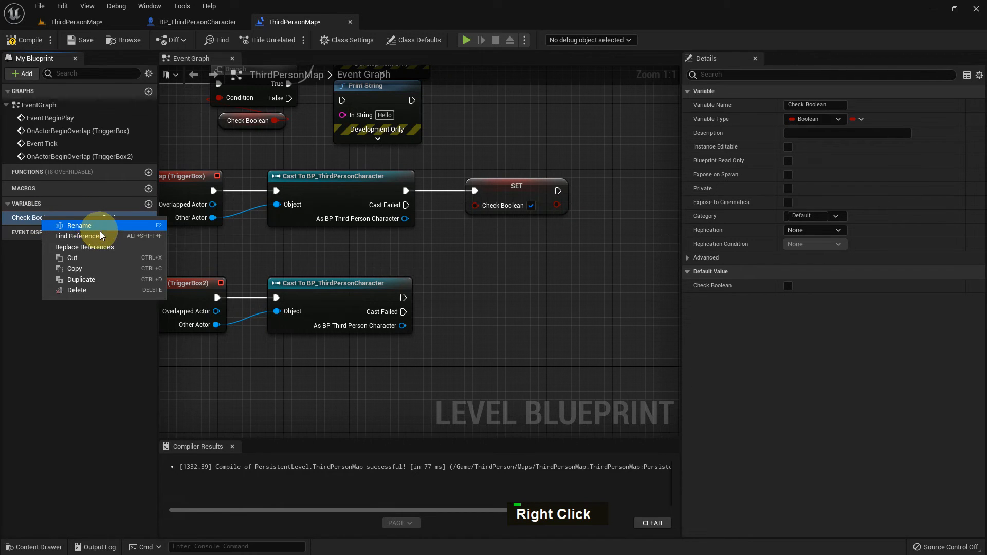
pyautogui.moveTo(95, 265)
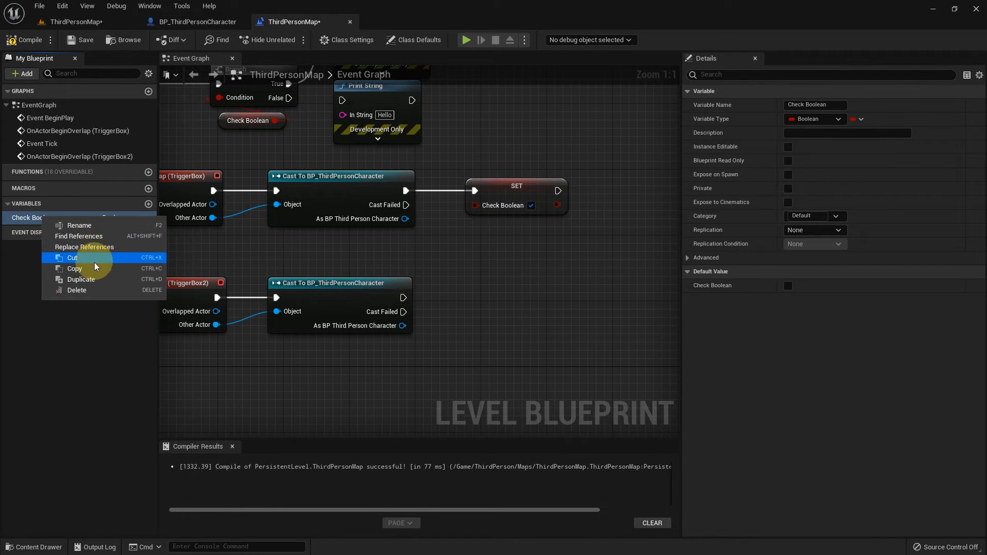
pyautogui.moveTo(79, 236)
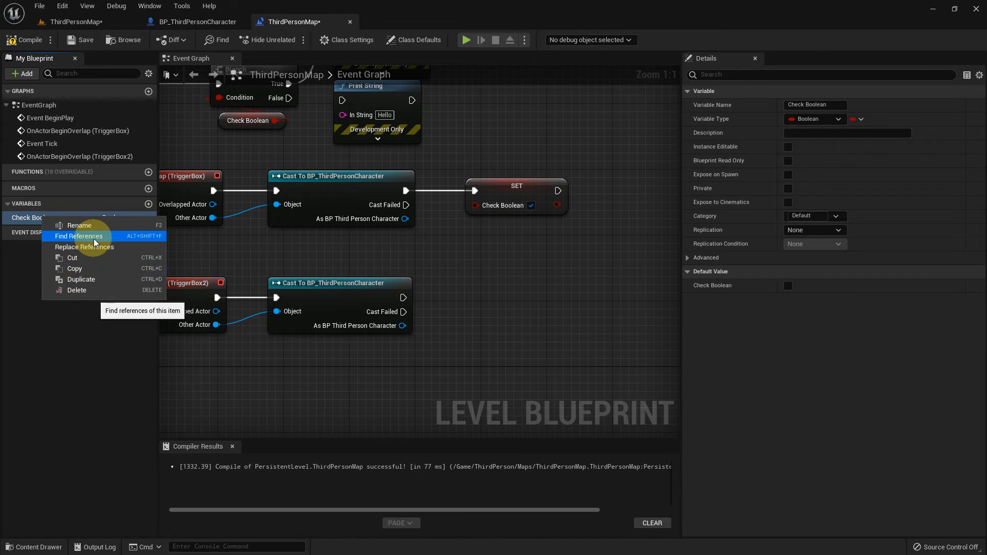
pyautogui.click(79, 236)
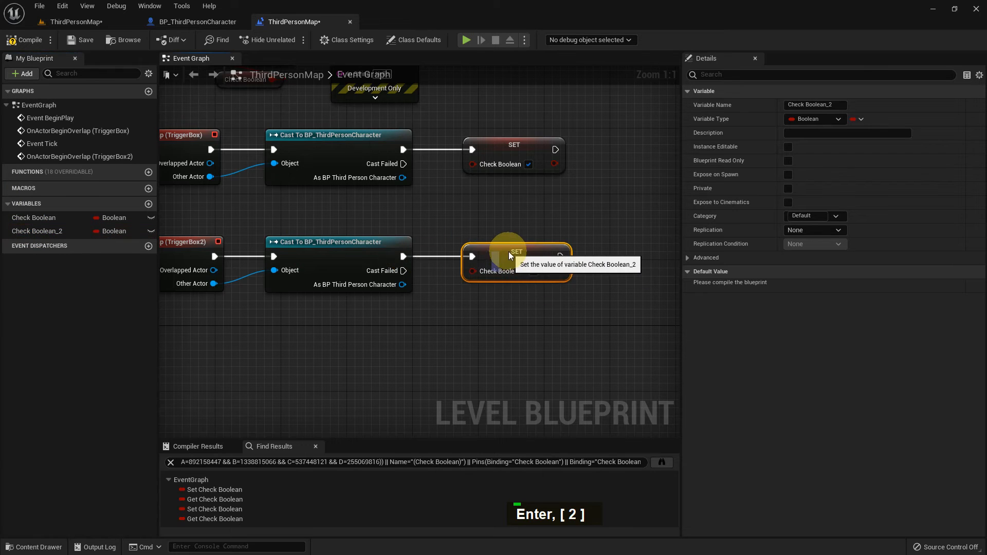
# Step: Place a Check Boolean_2 getter beside the Branch's Check Boolean getter near Event Tick
pyautogui.scroll(-3)
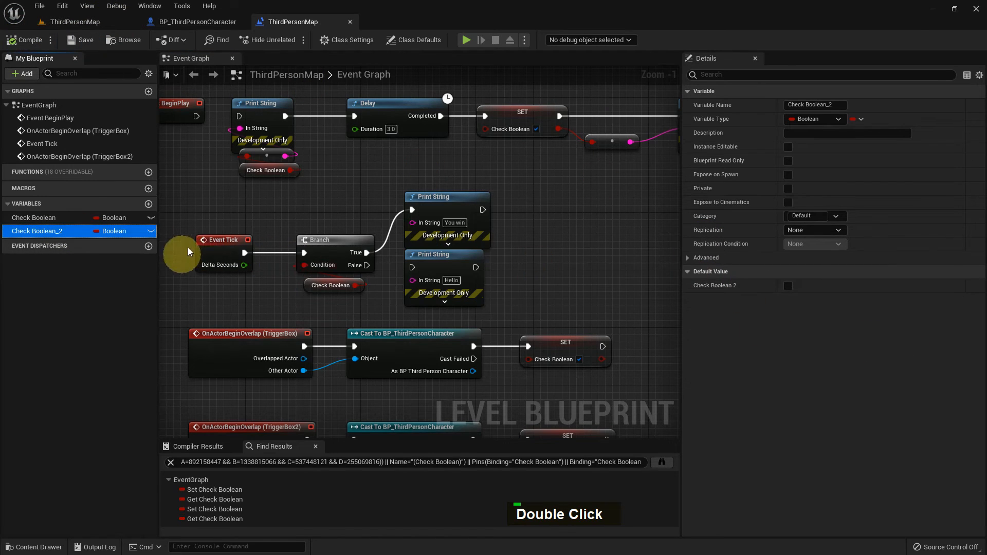
pyautogui.scroll(3)
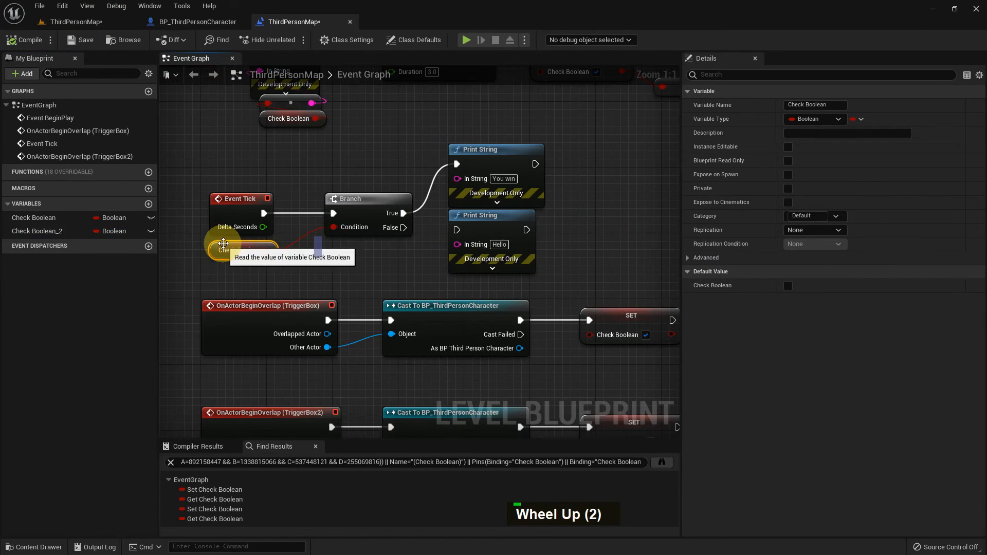
pyautogui.doubleClick(36, 231)
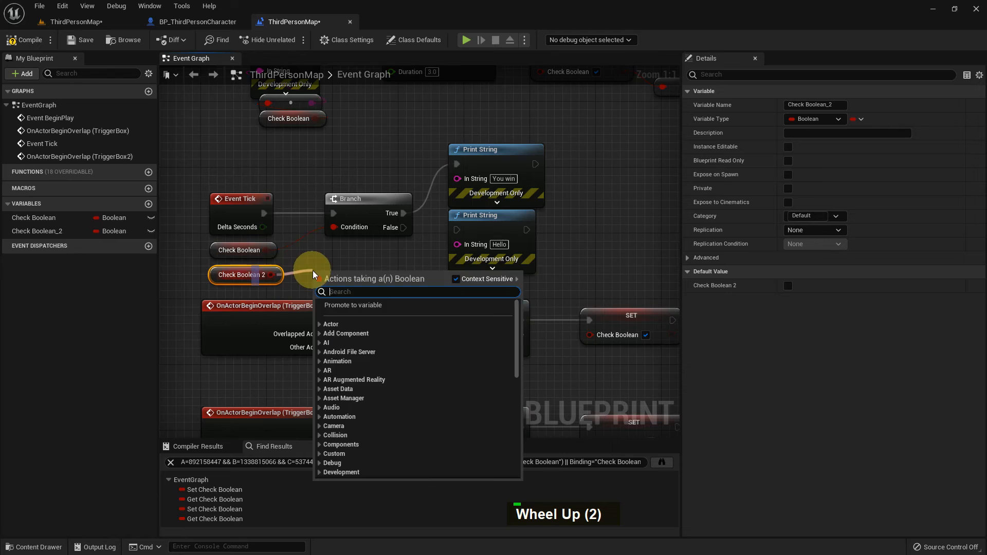
pyautogui.press('enter')
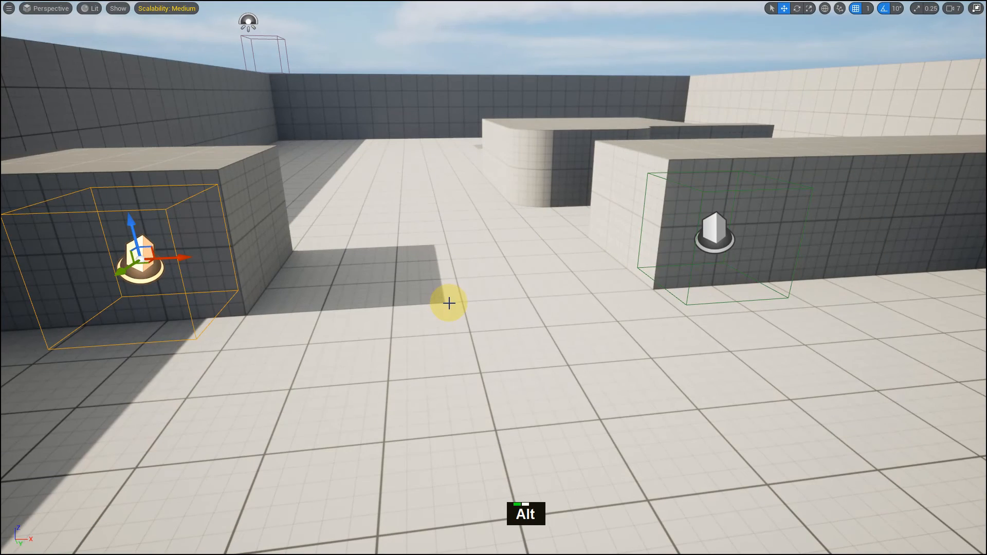
# Step: Play the level twice, walking the character through both trigger areas so 'You win' prints
pyautogui.press('alt+p')
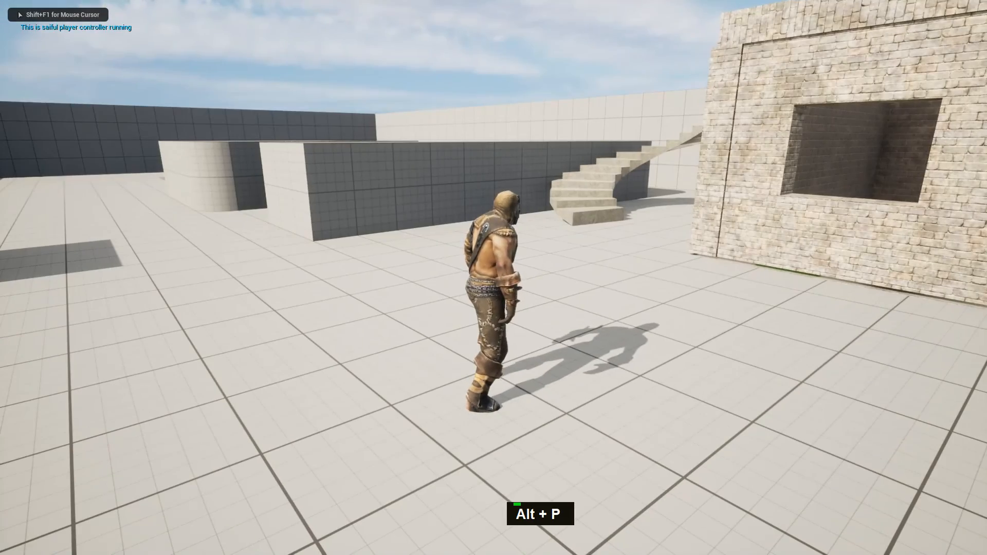
pyautogui.press('w')
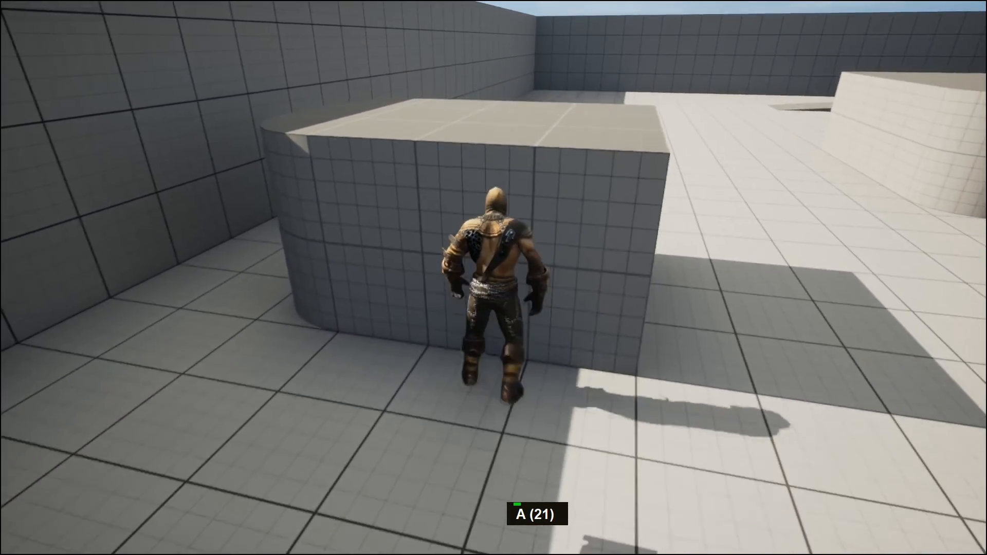
pyautogui.press('w')
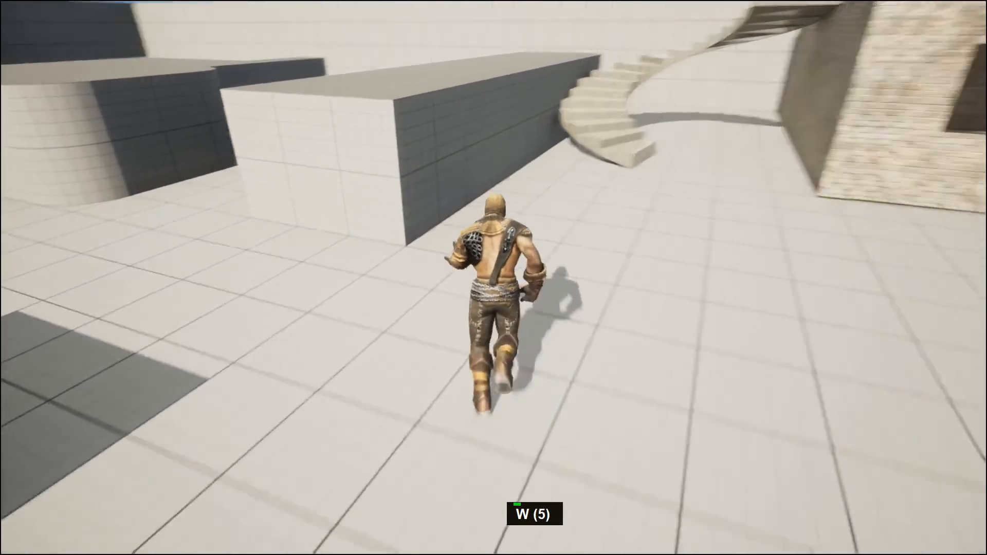
pyautogui.press('a')
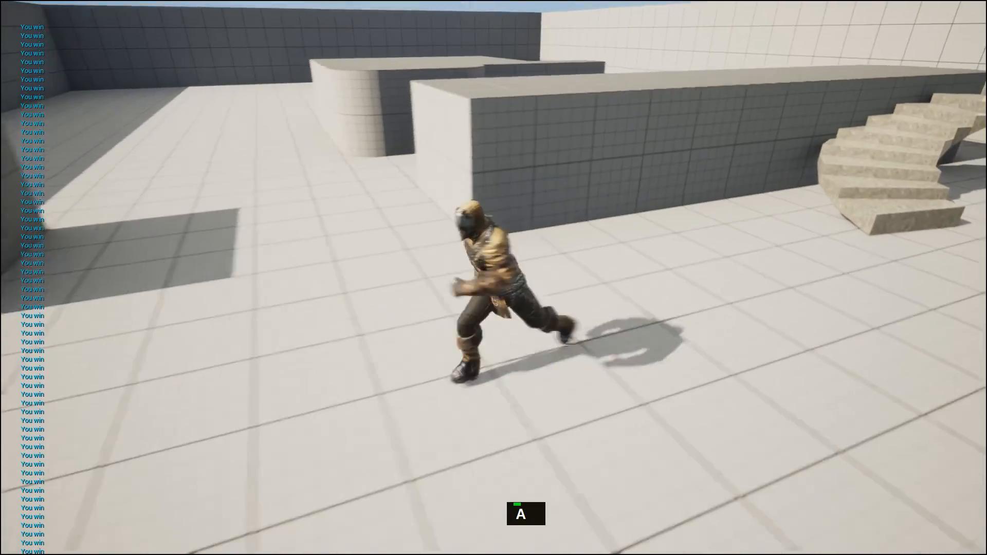
pyautogui.press('Alt+P')
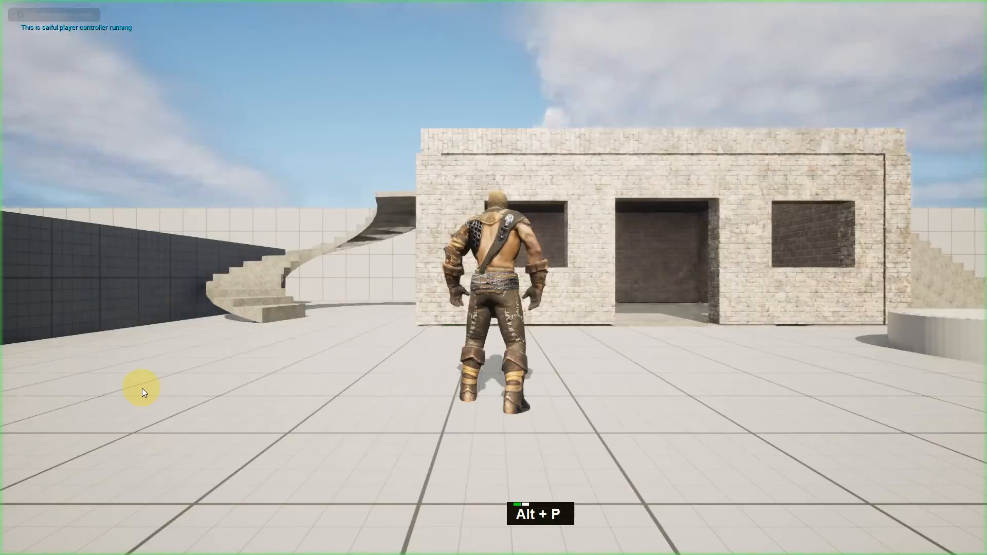
pyautogui.press('w')
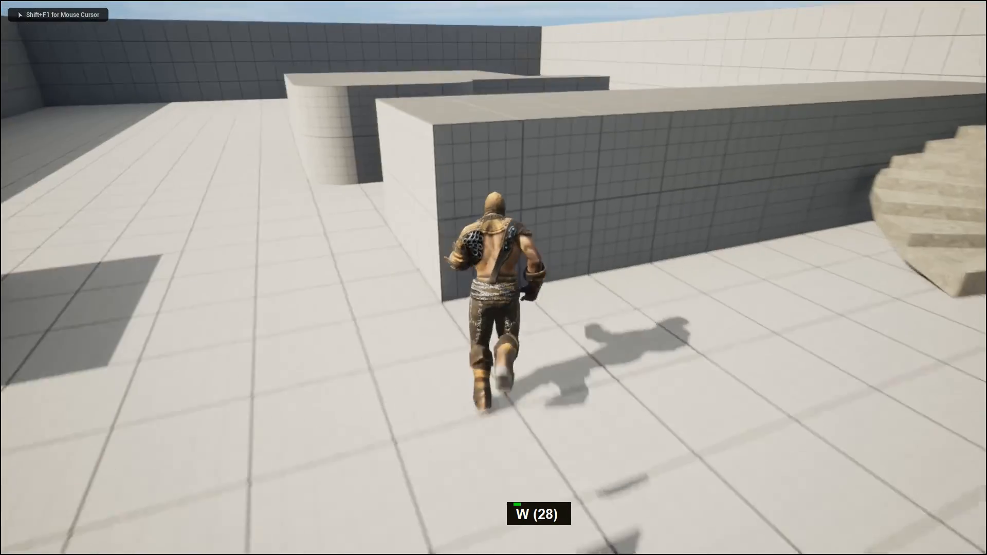
pyautogui.press('a')
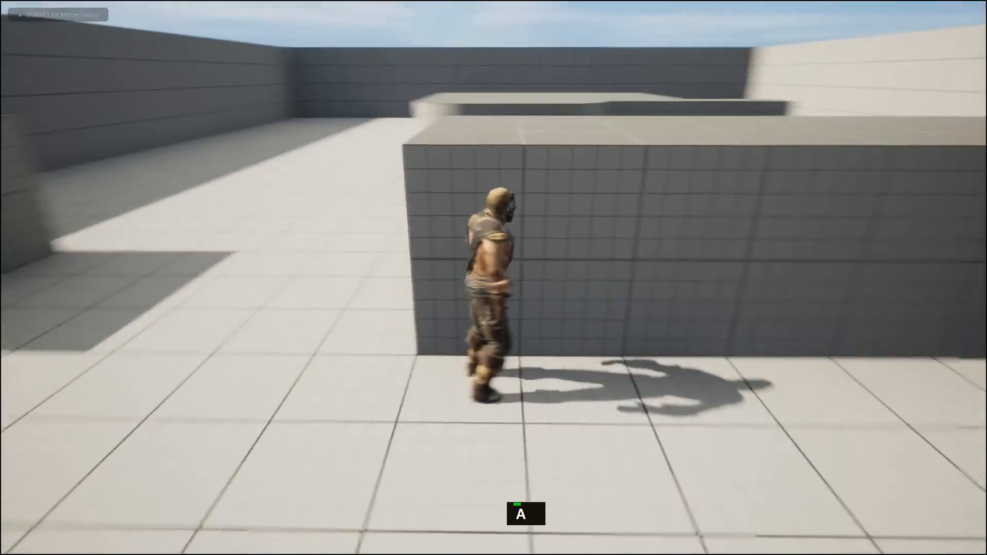
pyautogui.press('w')
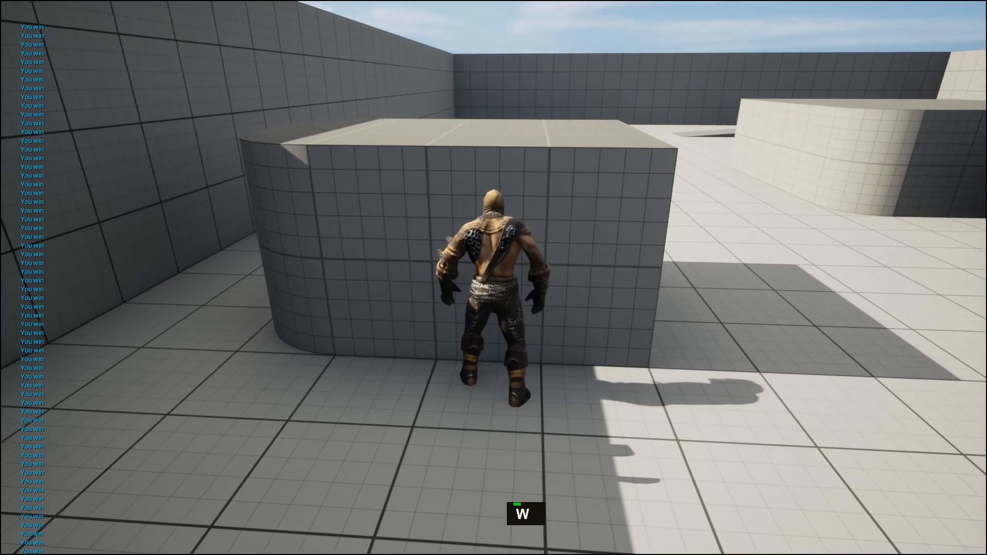
pyautogui.press('d')
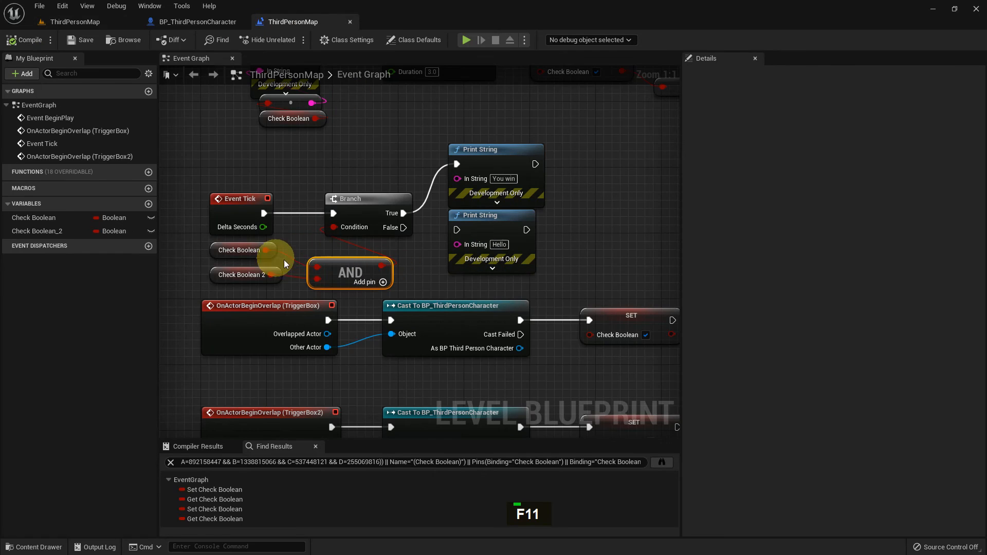
pyautogui.moveTo(359, 272)
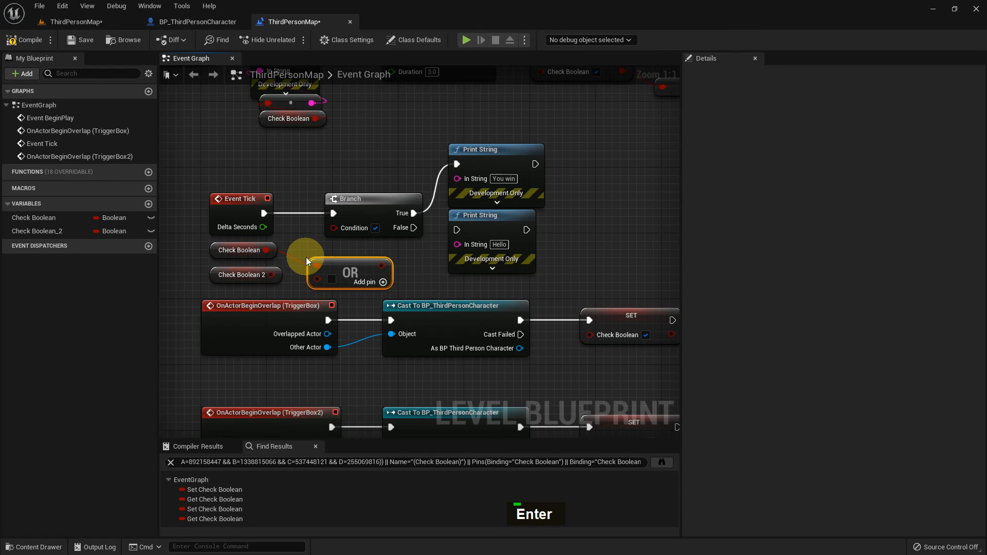
pyautogui.moveTo(336, 265)
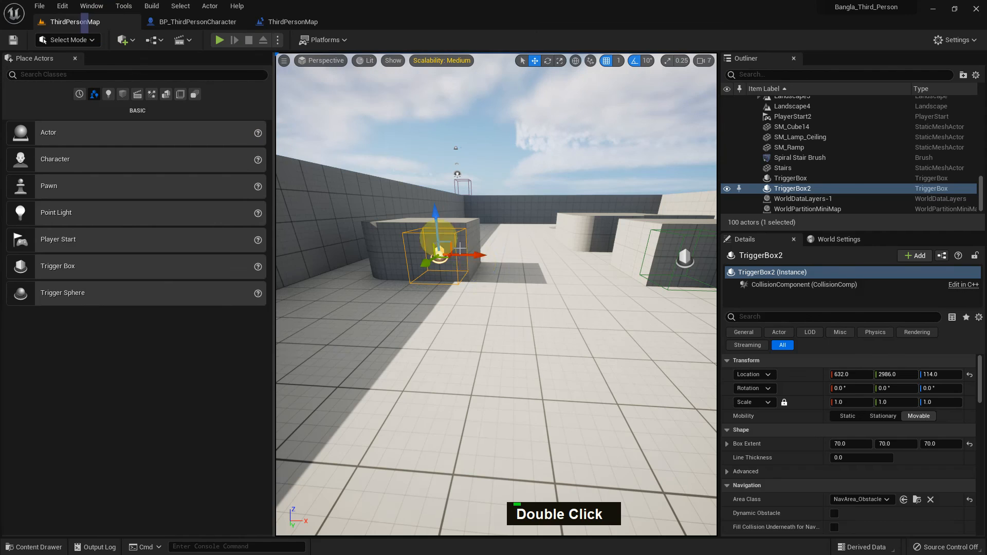
# Step: Play the level and walk the character toward a trigger area to test the OR logic
pyautogui.press('alt+p')
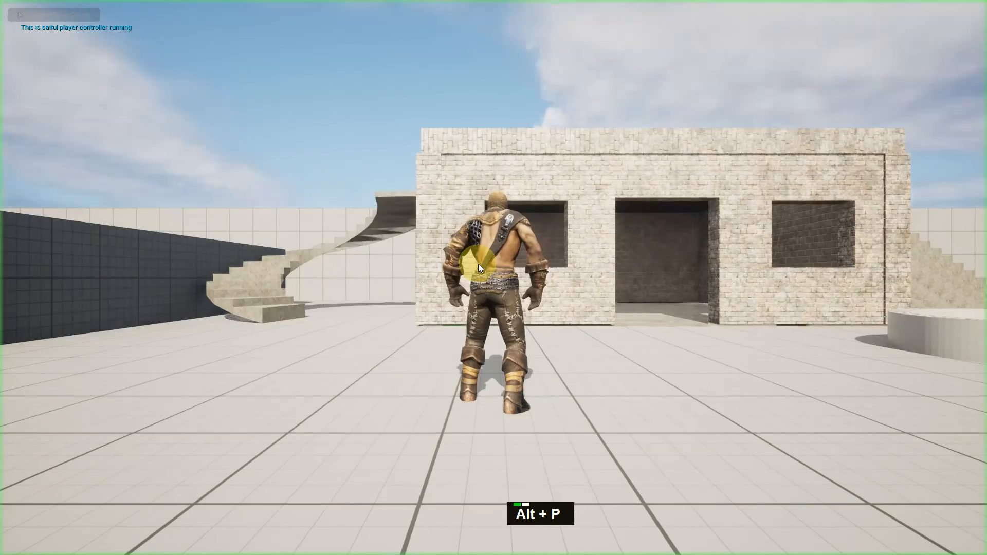
pyautogui.press('w')
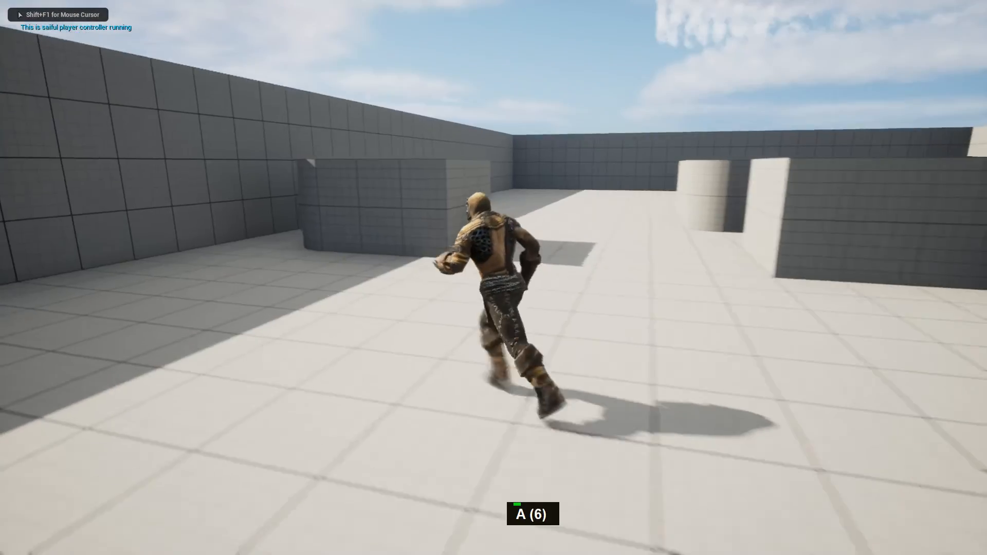
pyautogui.press('d')
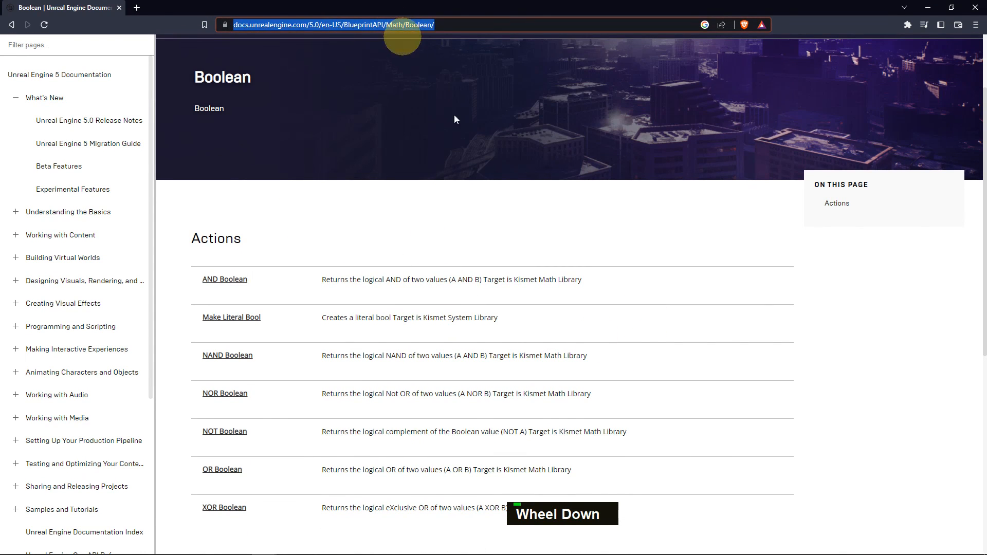
# Step: Scroll the Boolean docs page to its Actions list: AND, NAND, NOR, NOT, OR, XOR
pyautogui.scroll(-3)
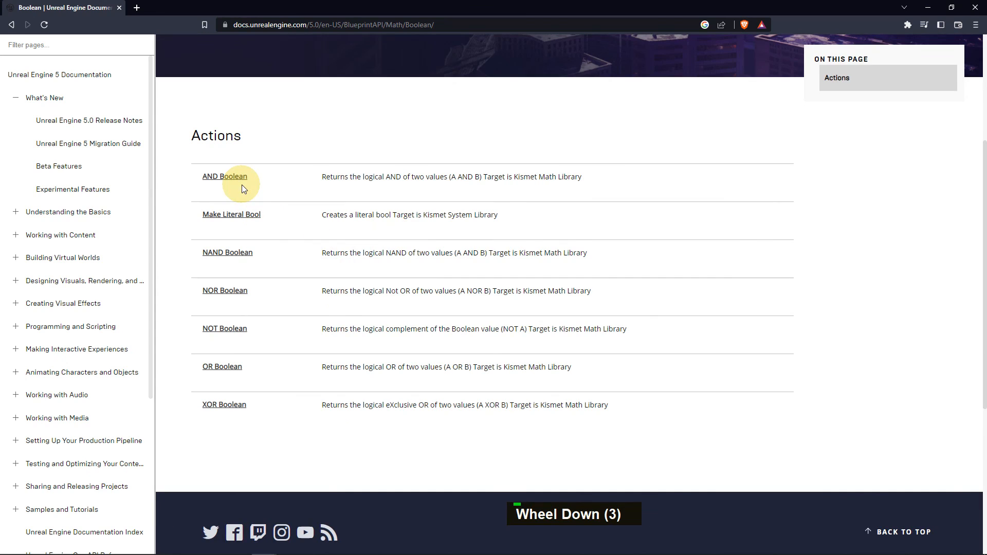
pyautogui.moveTo(225, 290)
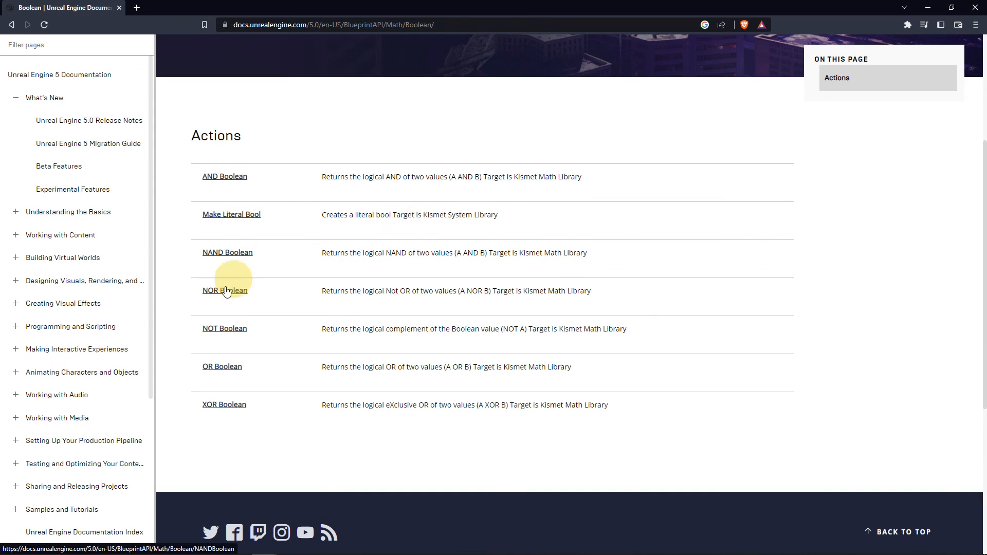
pyautogui.moveTo(223, 408)
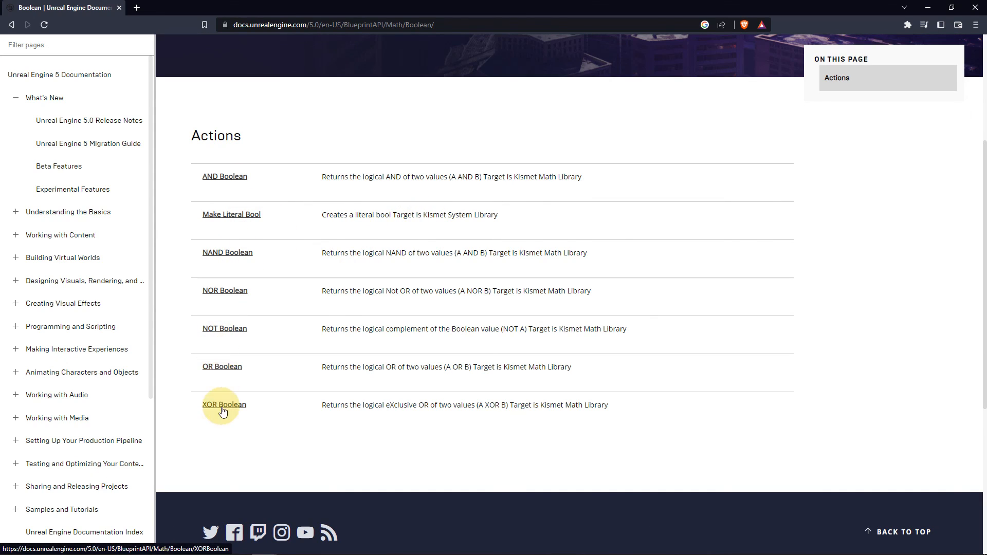
pyautogui.moveTo(340, 241)
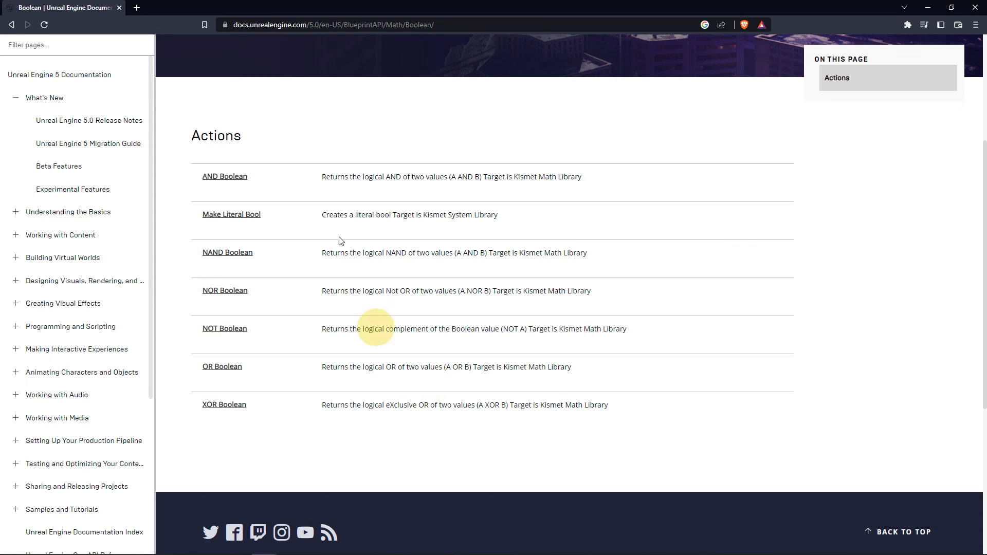
pyautogui.moveTo(427, 276)
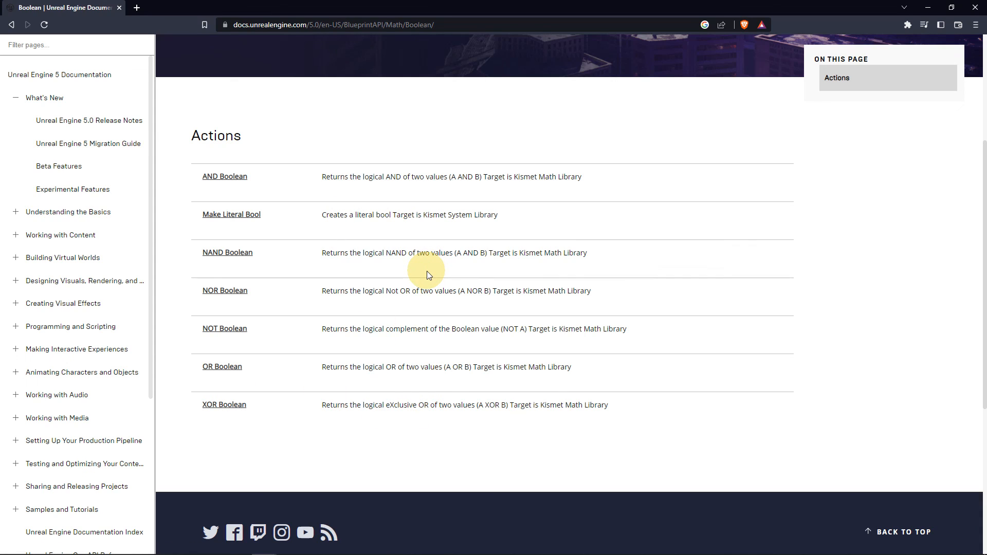
pyautogui.press('alt')
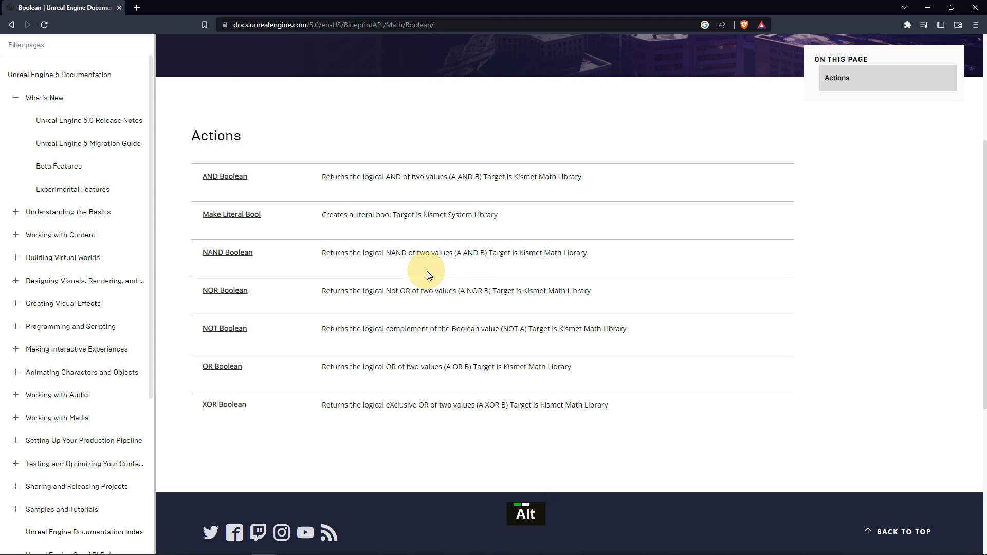